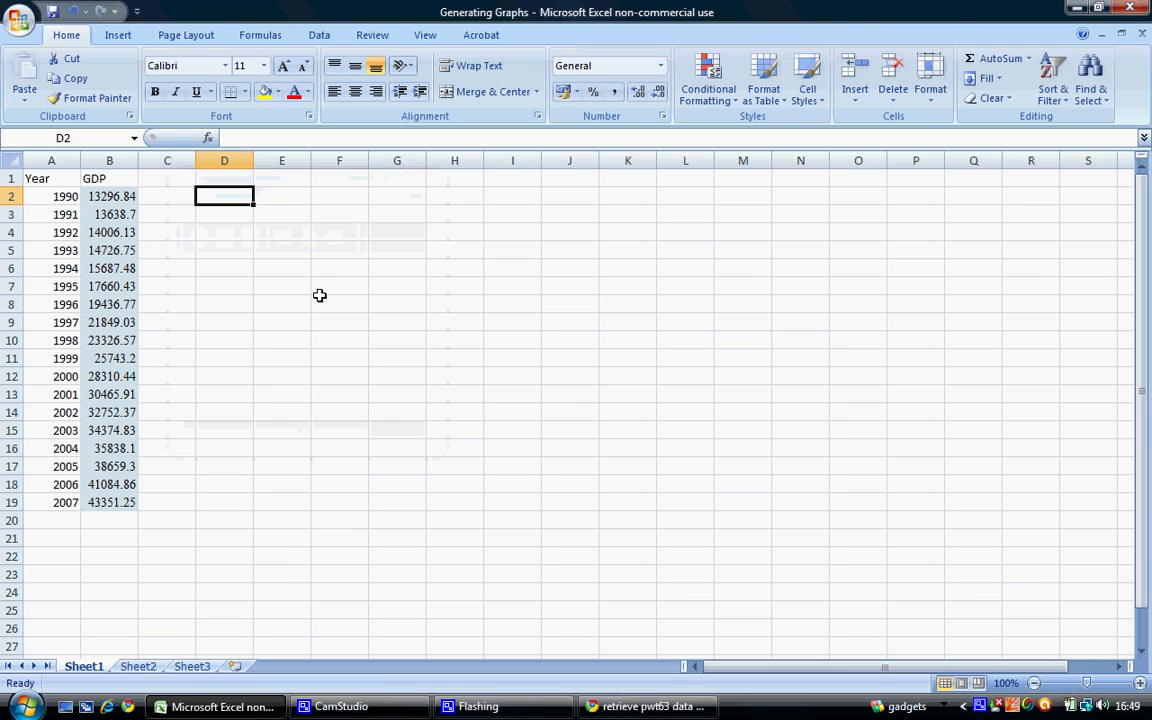
mouse_move(256, 238)
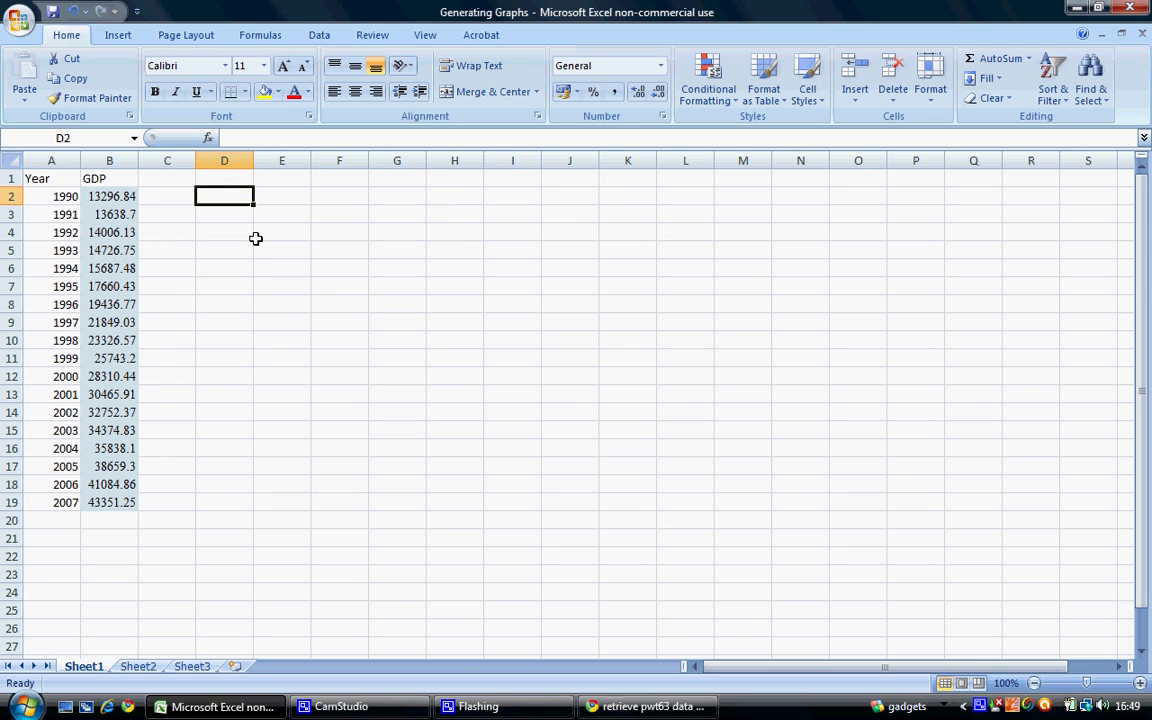
mouse_move(232, 232)
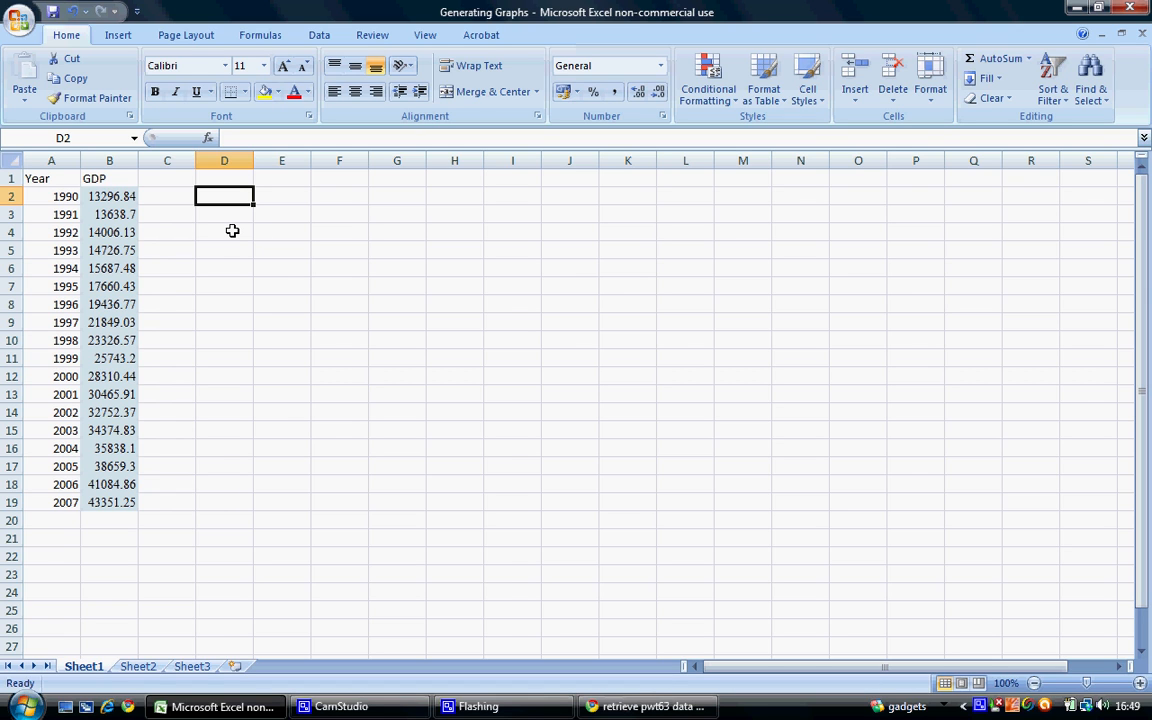
mouse_move(264, 296)
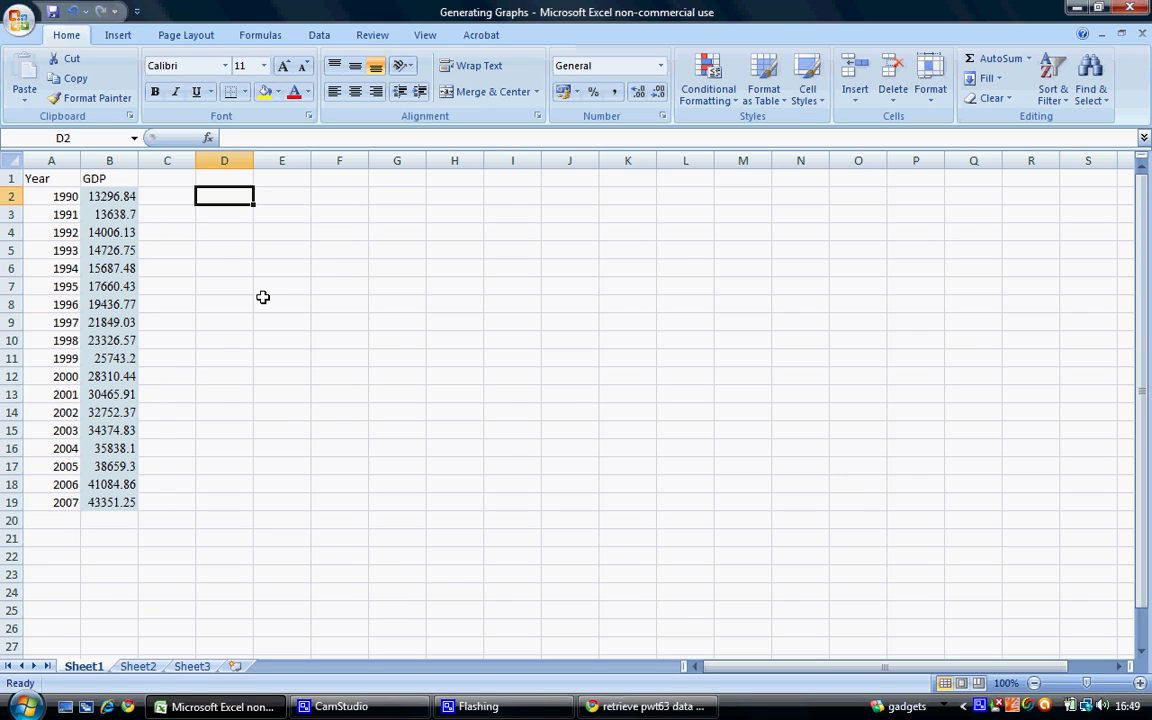
mouse_move(164, 248)
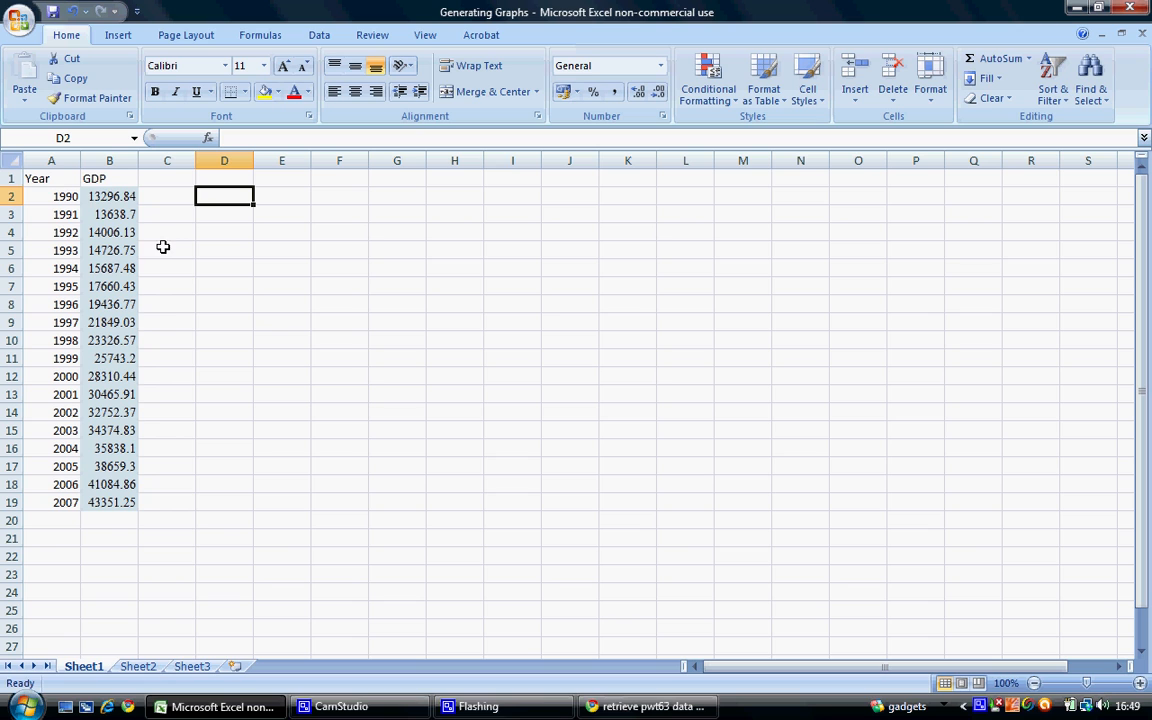
mouse_move(116, 206)
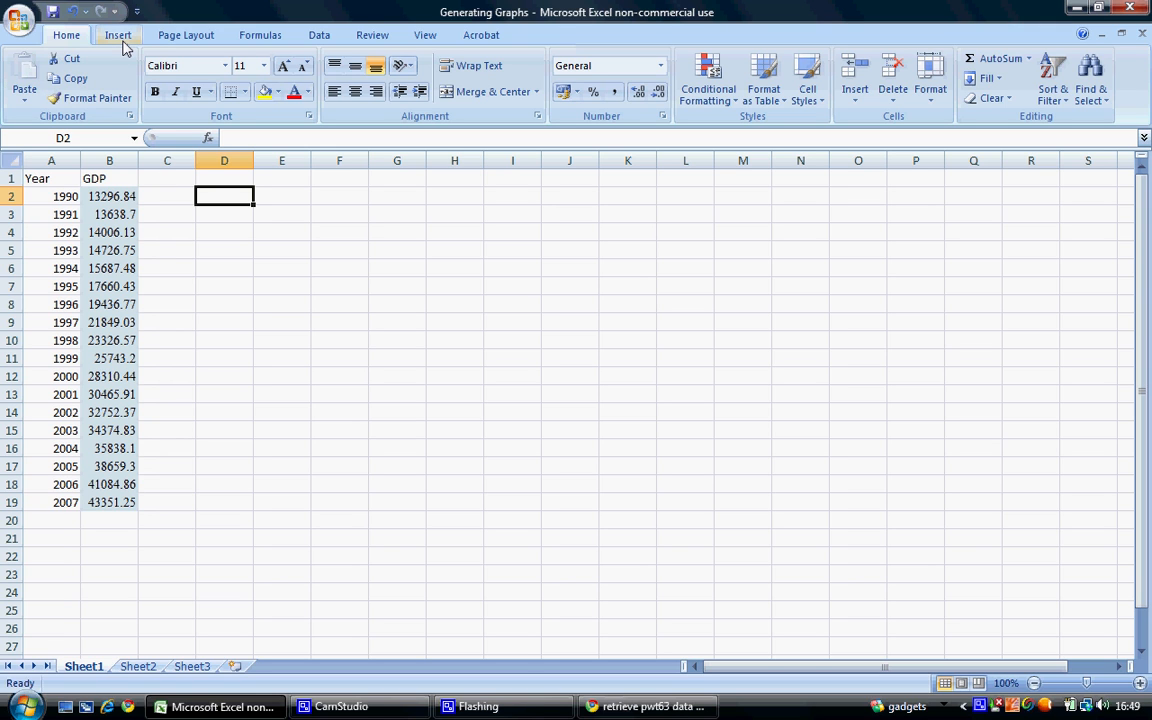
Step: Insert a basic 2-D Line chart from the Insert ribbon next to the GDP data
left_click(116, 34)
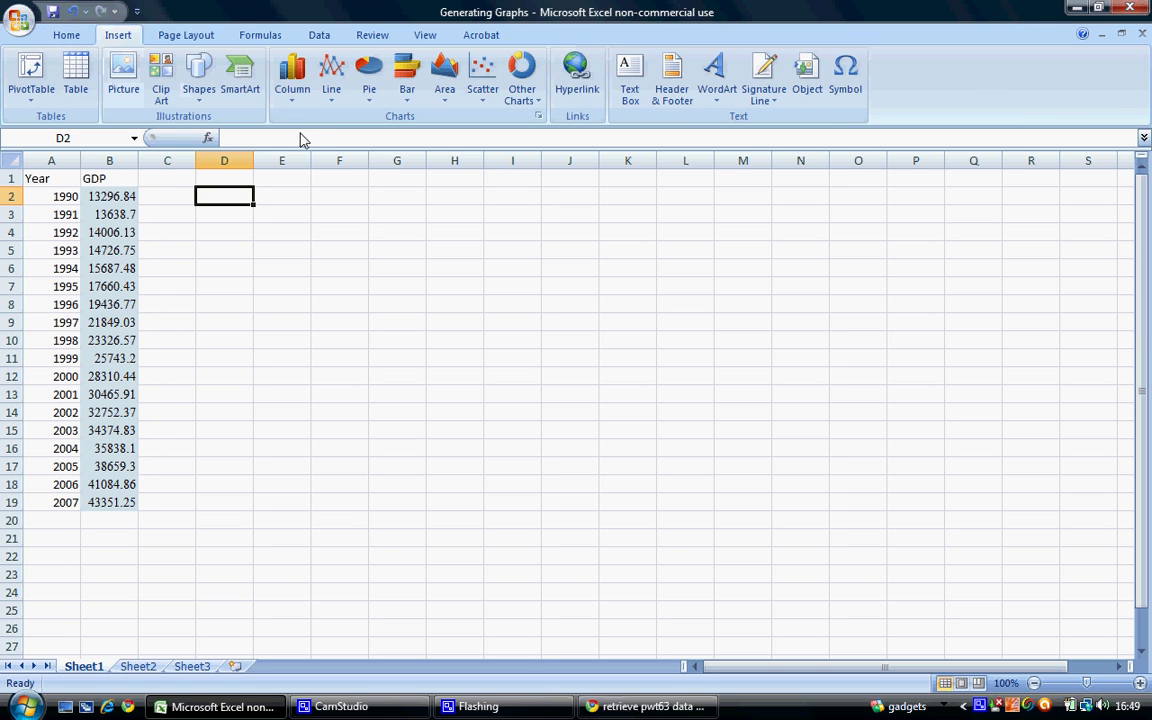
left_click(332, 76)
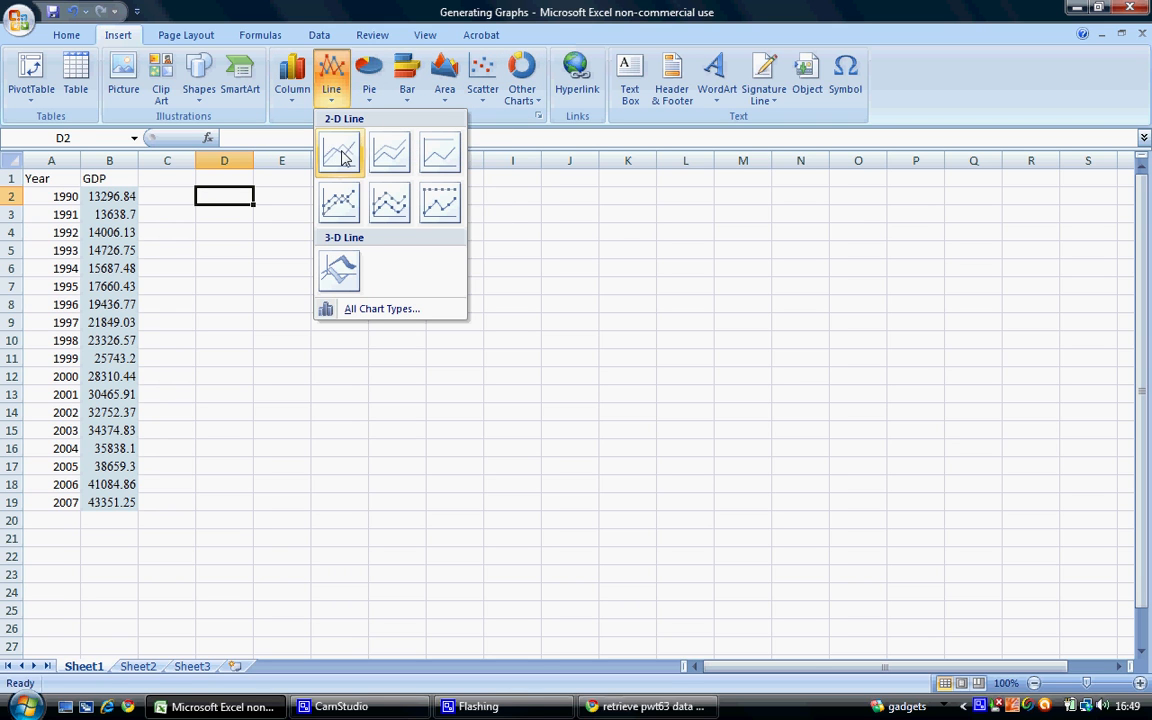
left_click(340, 152)
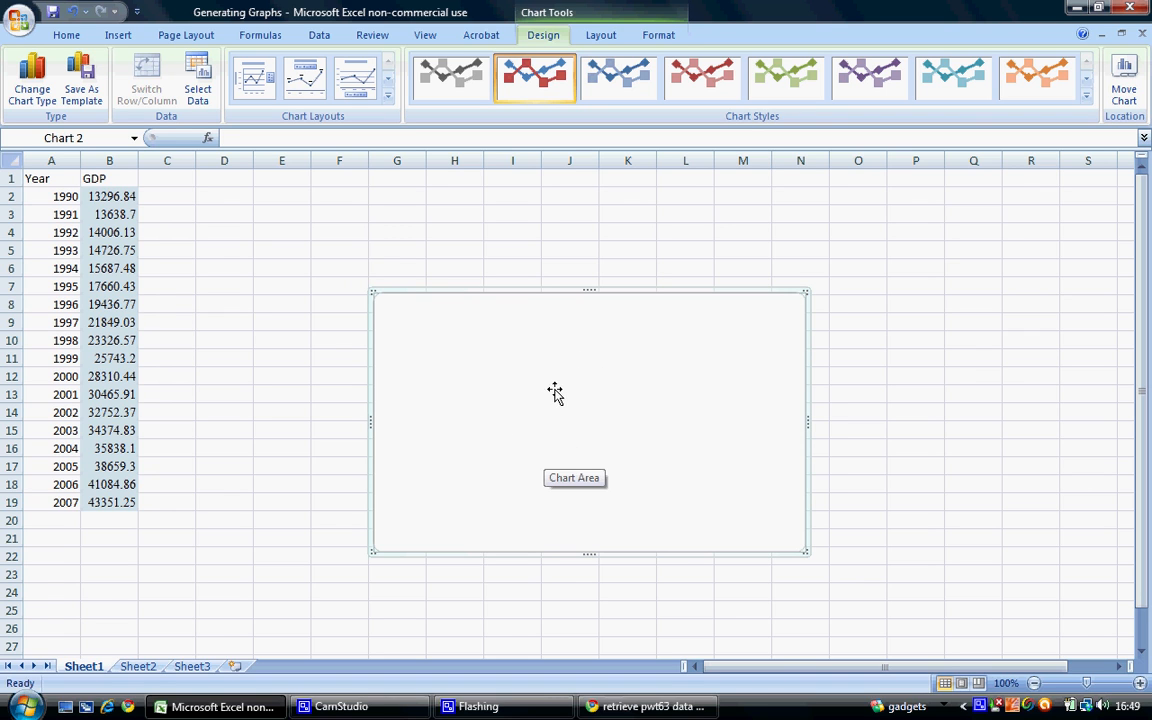
mouse_move(560, 400)
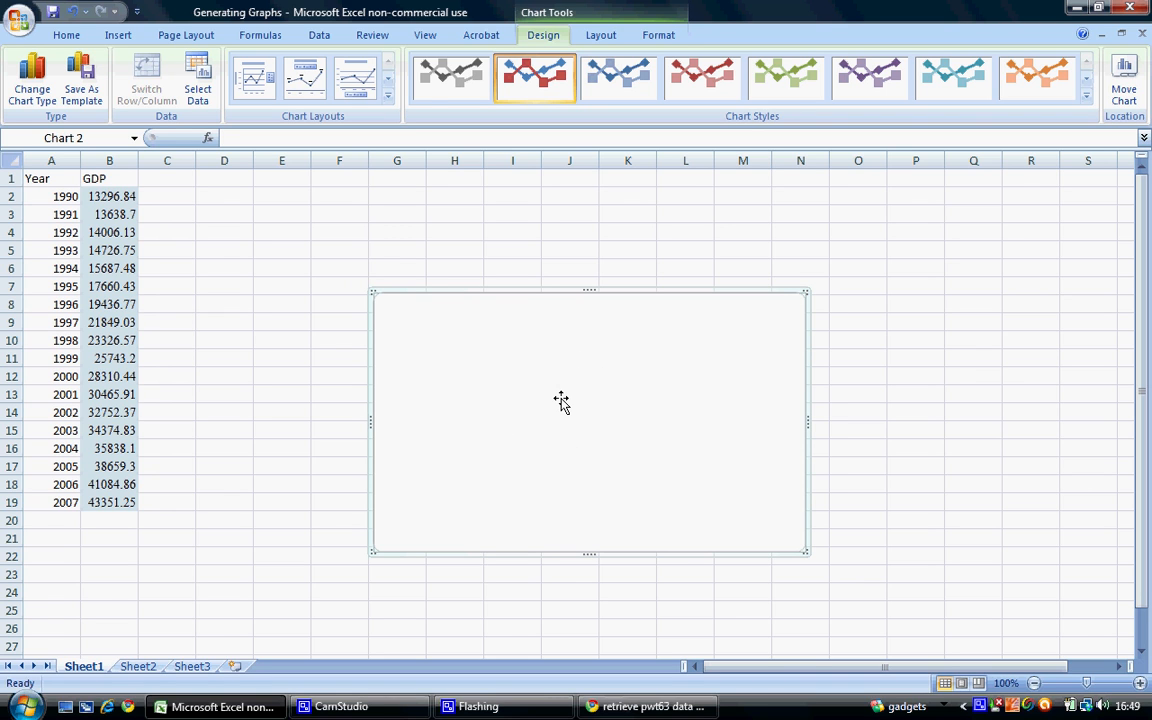
Step: Start a new data series for the chart through Select Data Source
right_click(560, 400)
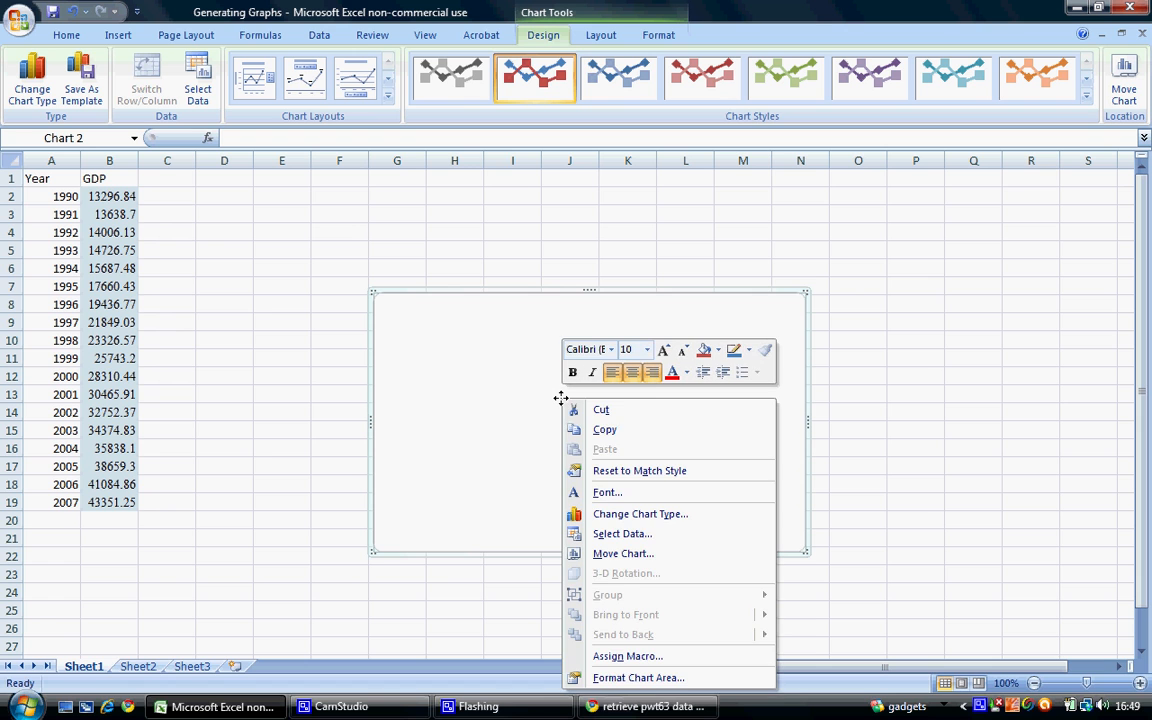
mouse_move(620, 532)
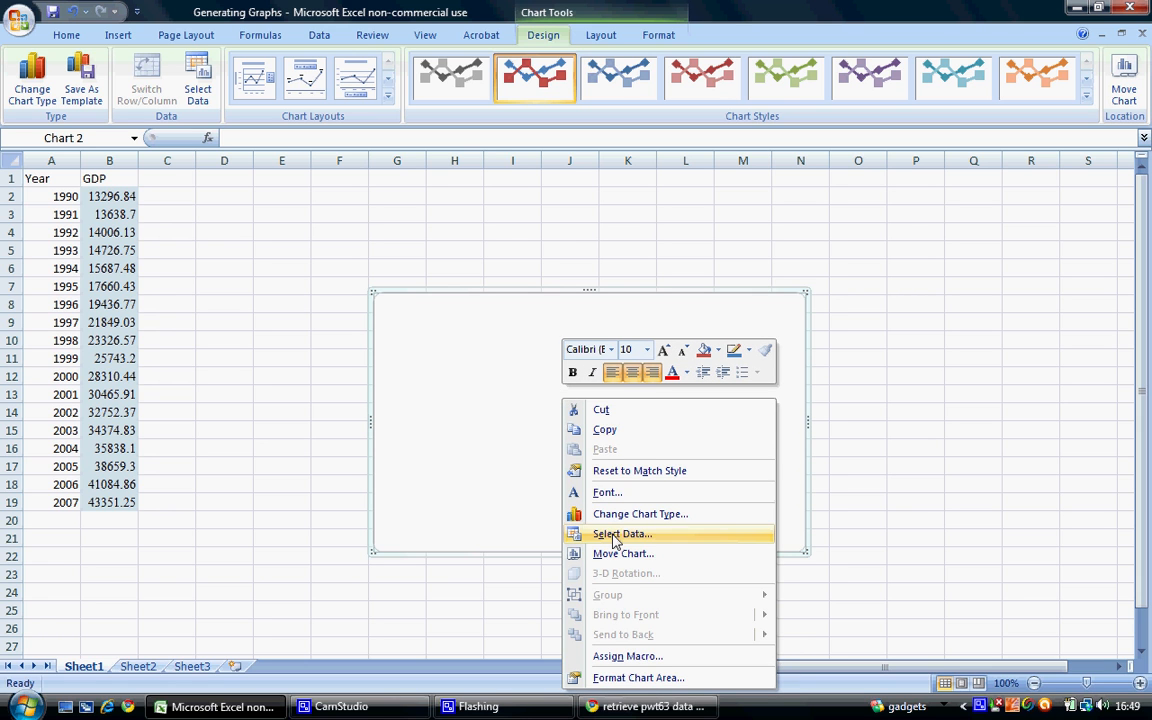
left_click(622, 532)
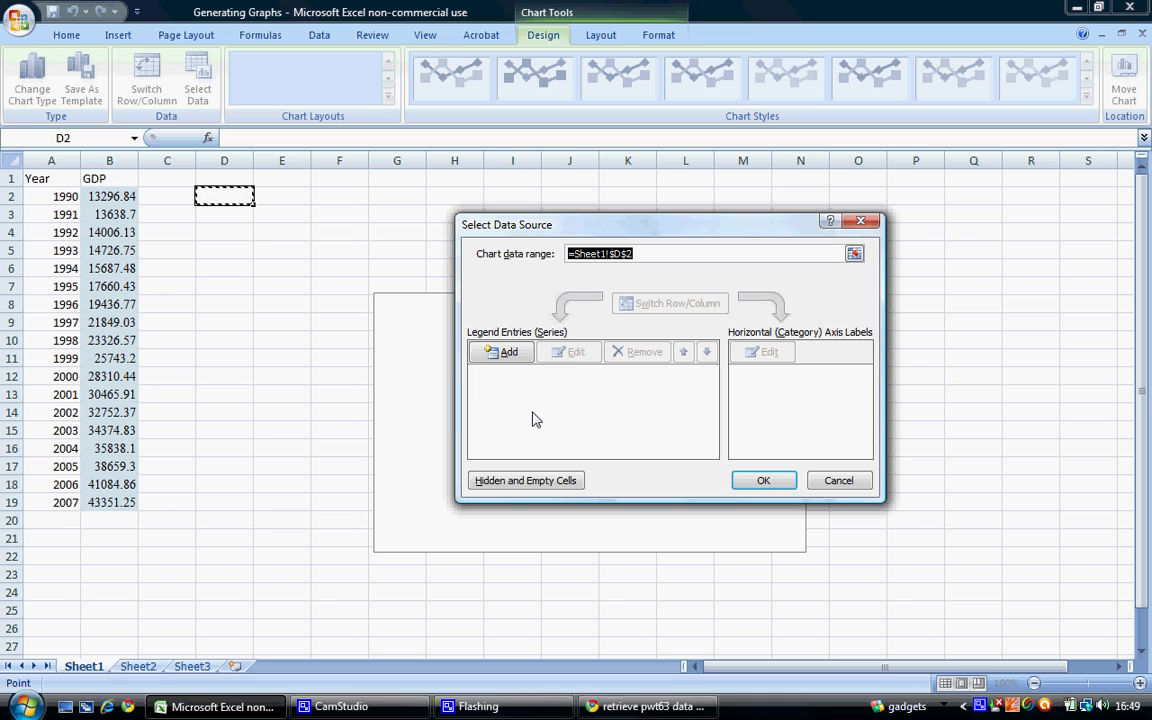
mouse_move(520, 344)
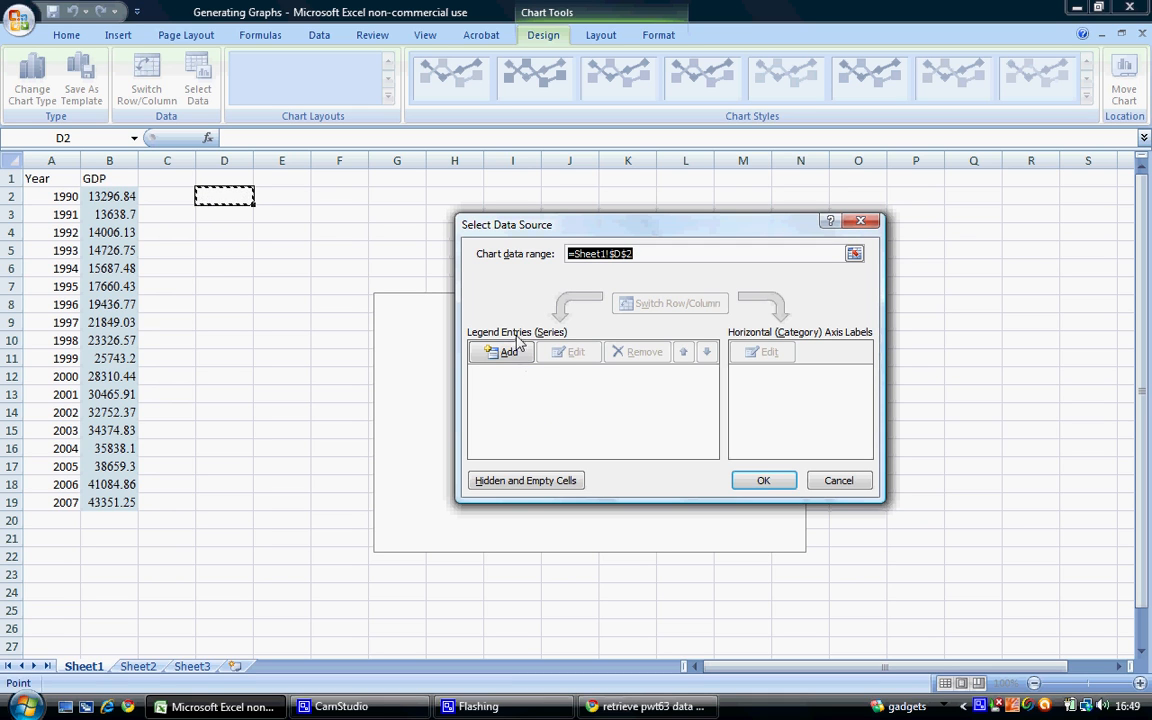
mouse_move(544, 338)
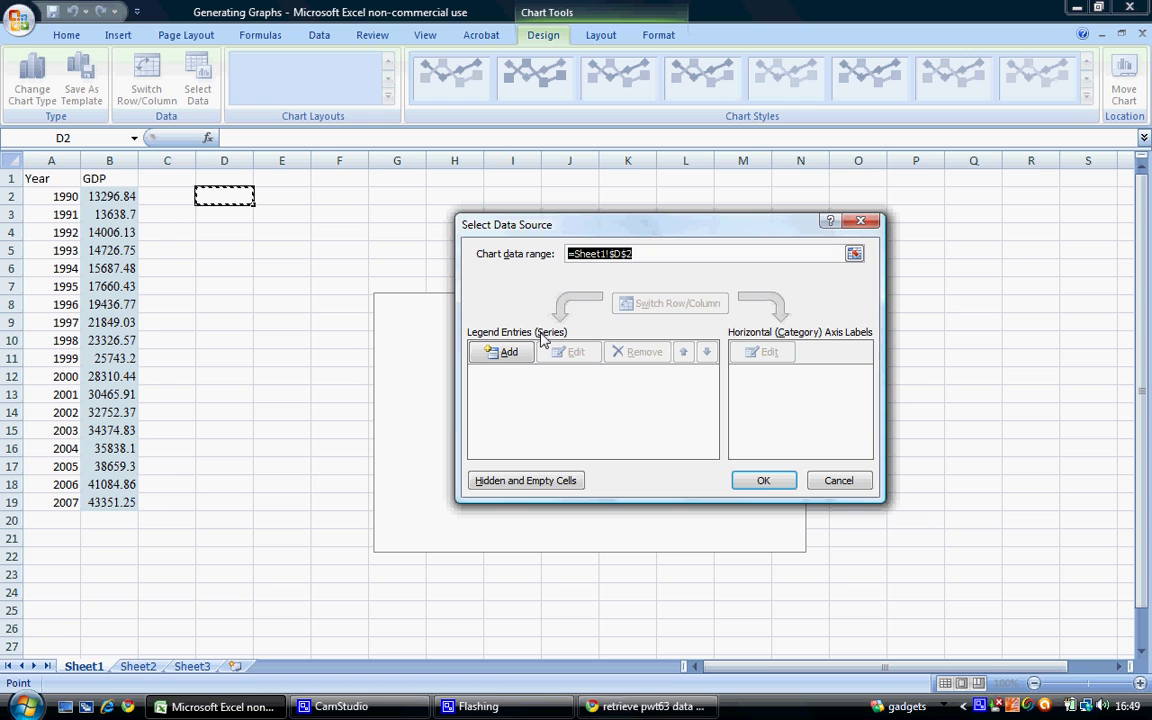
left_click(500, 352)
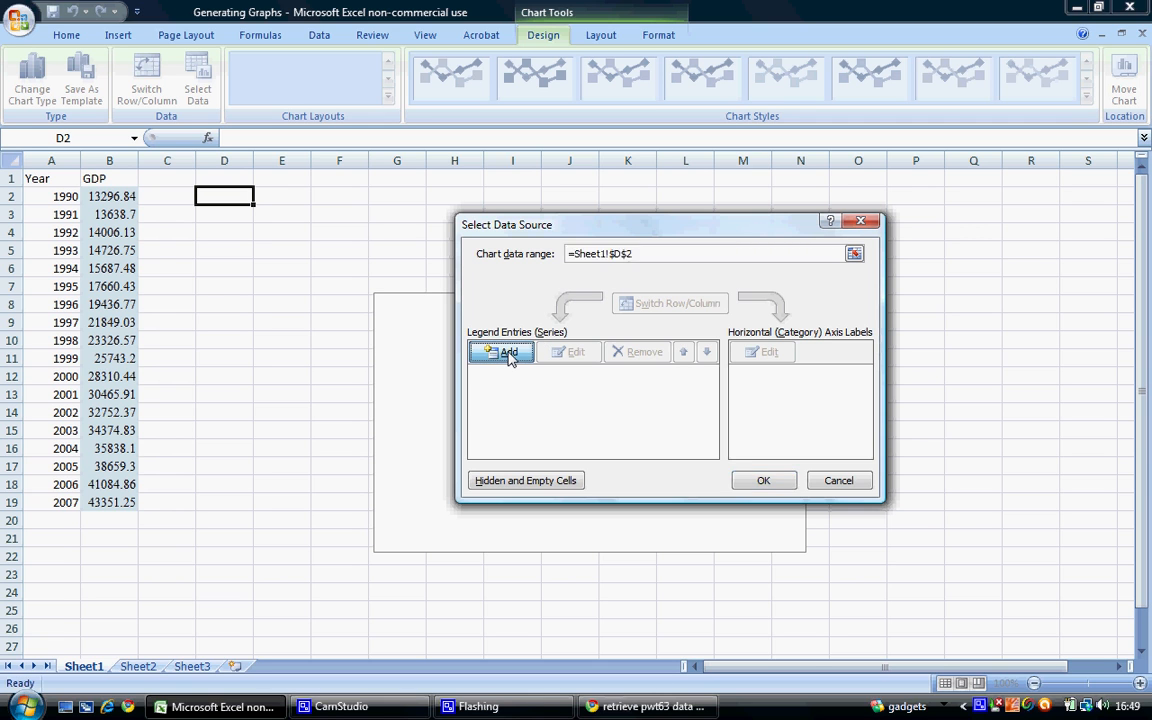
left_click(504, 352)
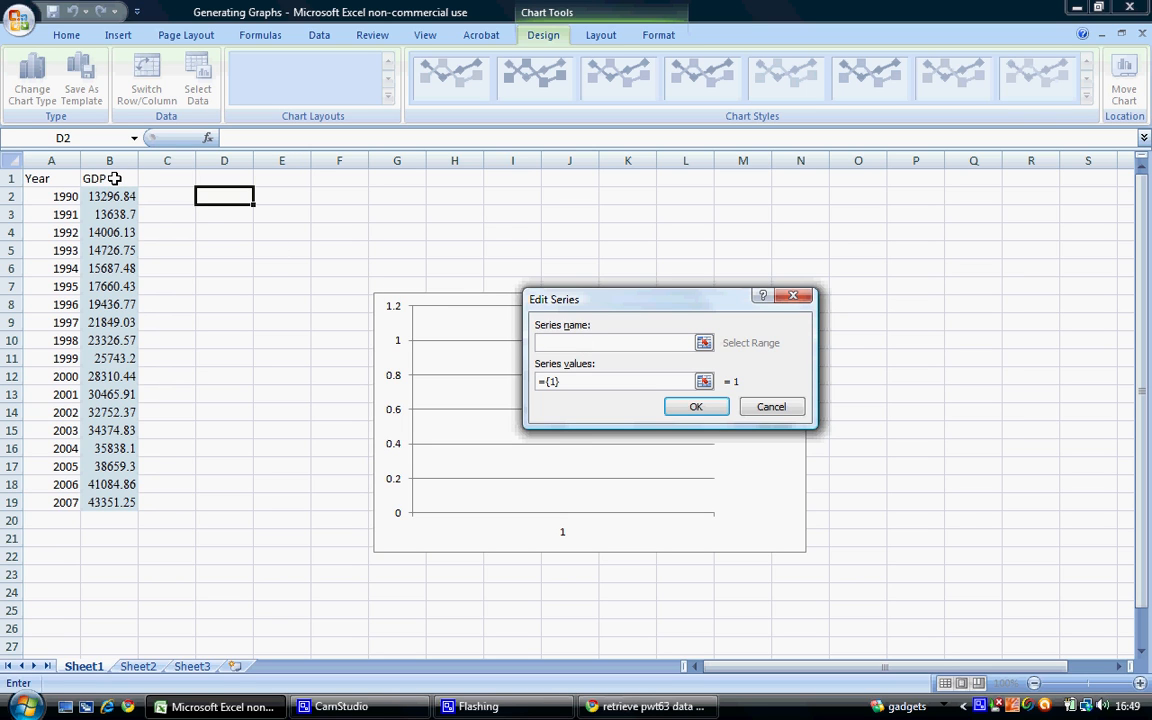
Step: Name the series from B1 (GDP) with values B2:B19 and confirm it
left_click(108, 178)
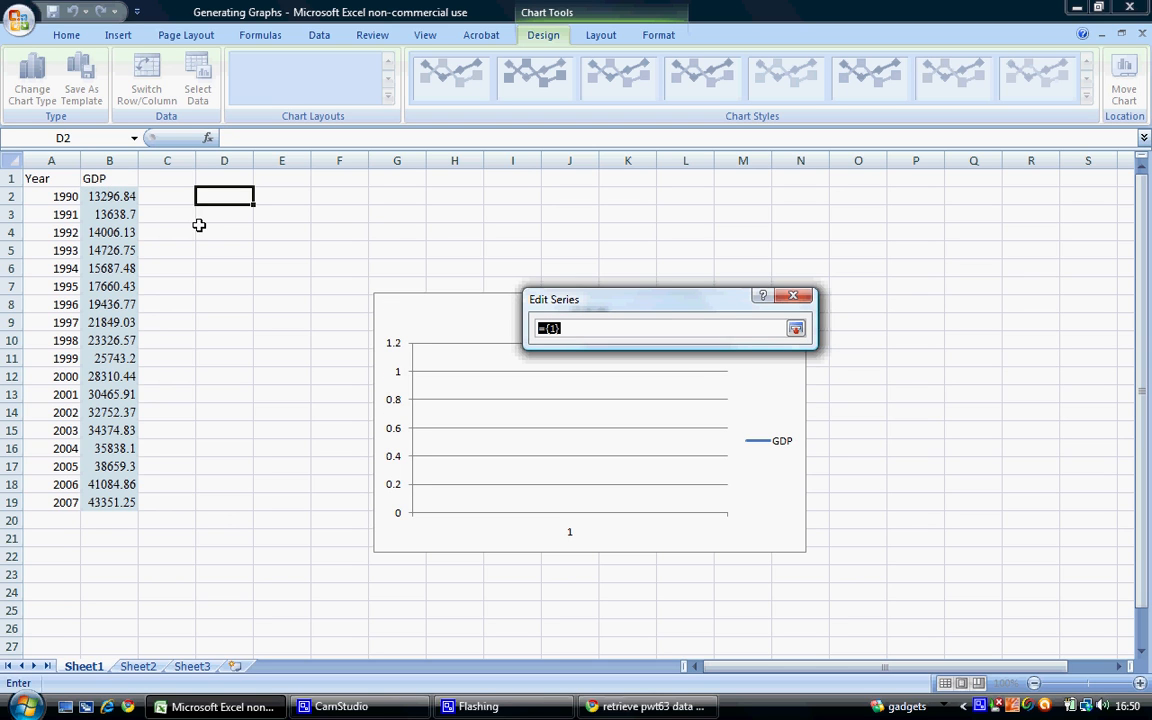
left_click(108, 196)
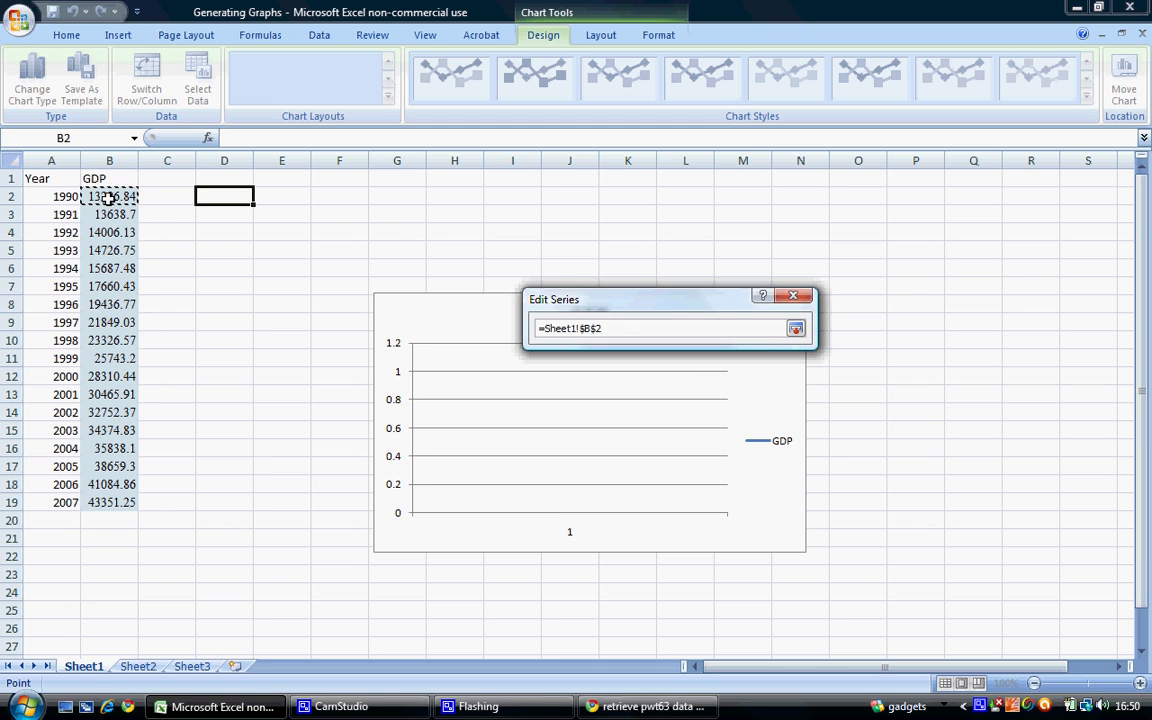
left_click_drag(108, 196, 108, 502)
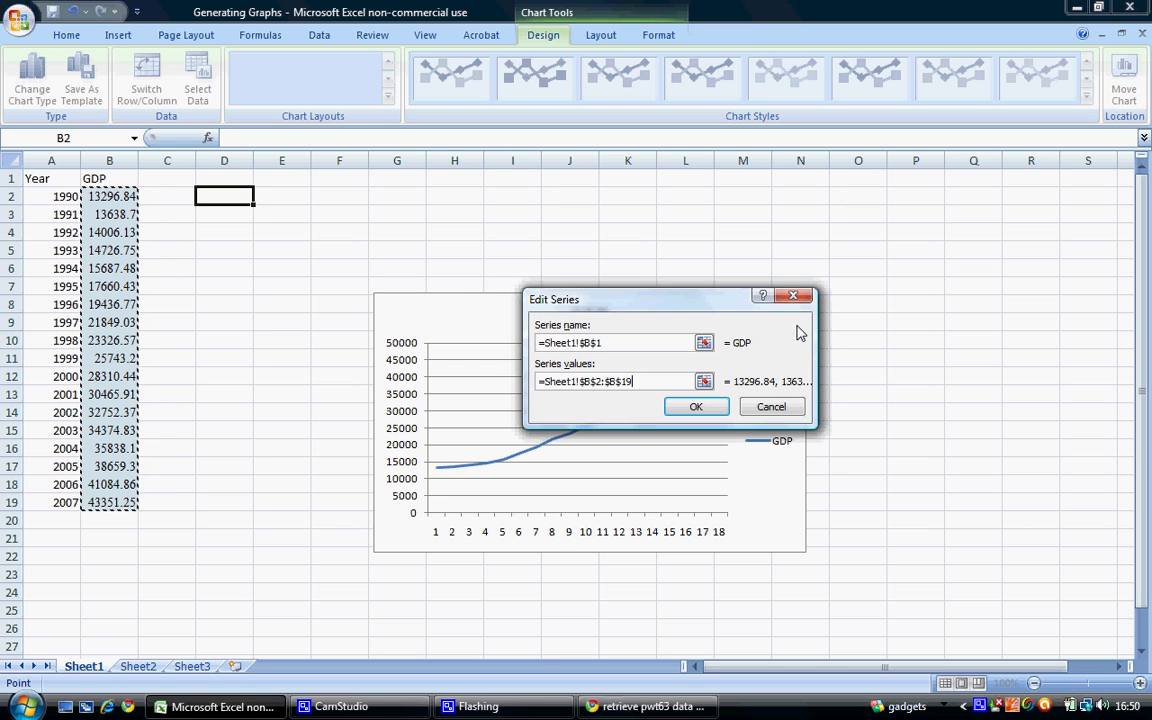
left_click(696, 406)
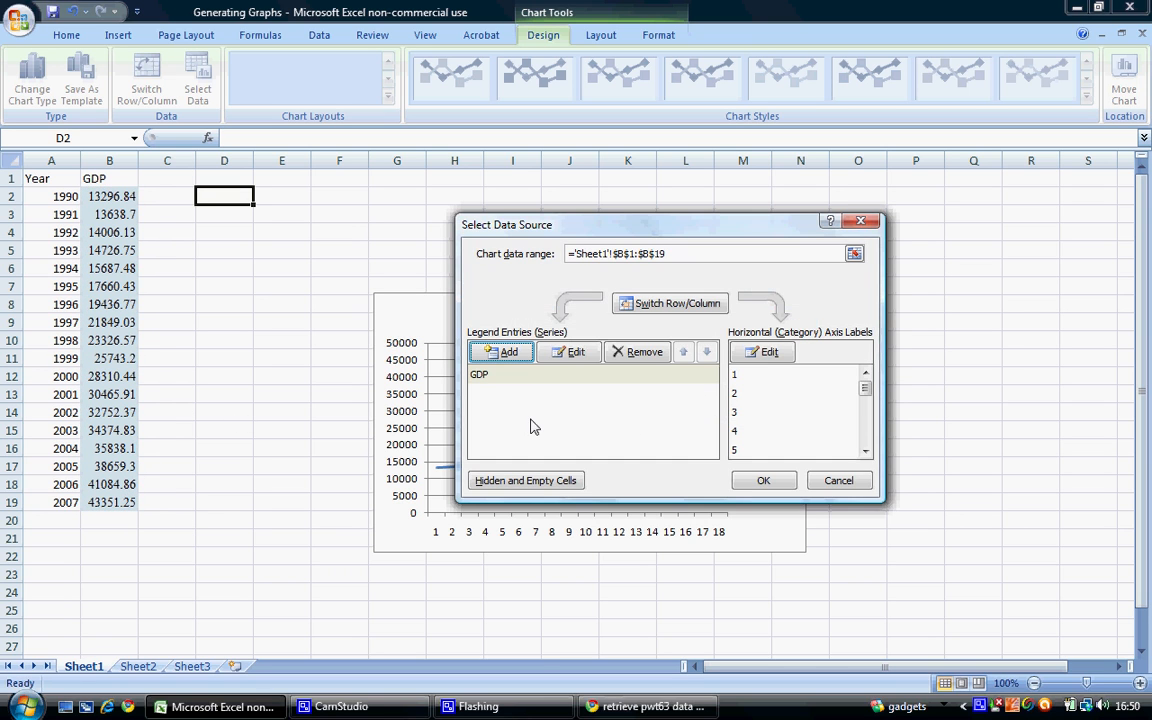
mouse_move(660, 388)
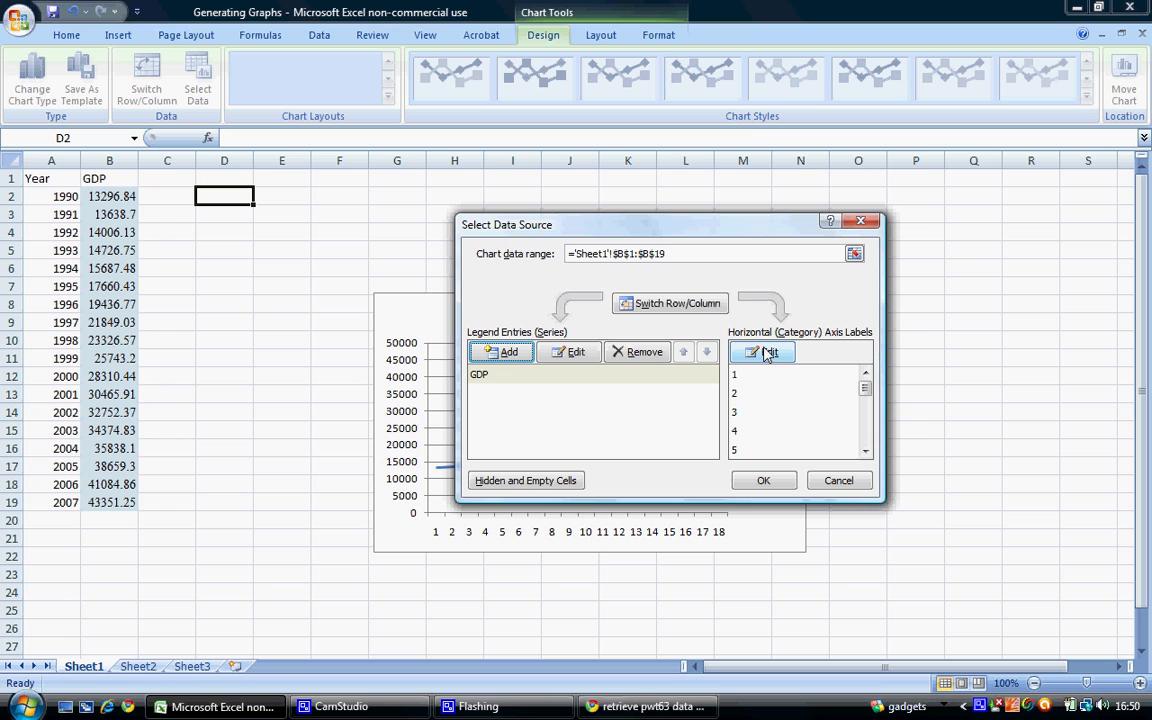
mouse_move(760, 352)
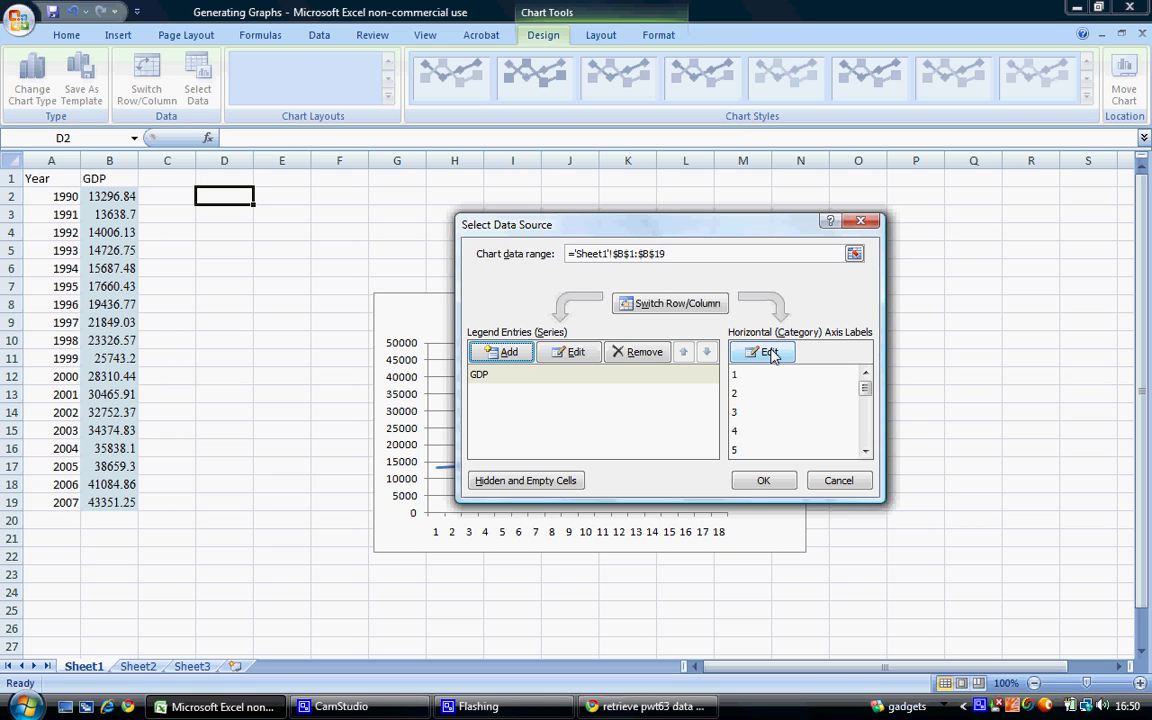
Step: Use the years in A2:A19 as horizontal axis labels and apply the data source
left_click(764, 352)
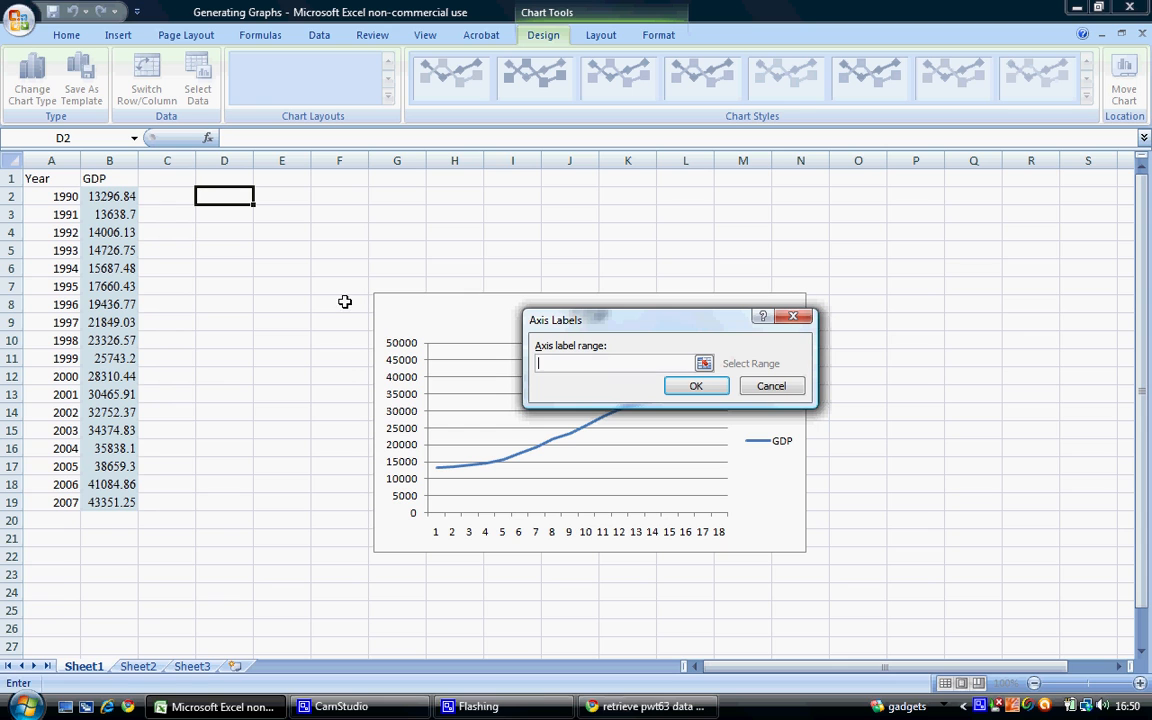
mouse_move(62, 198)
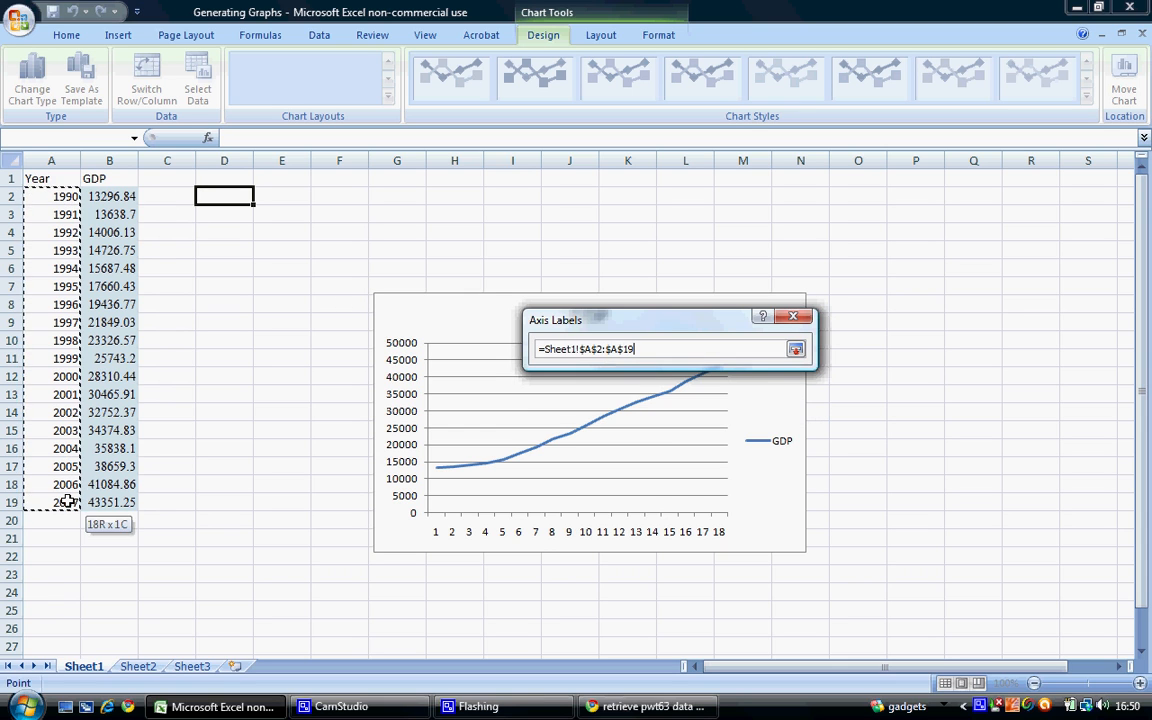
left_click(696, 386)
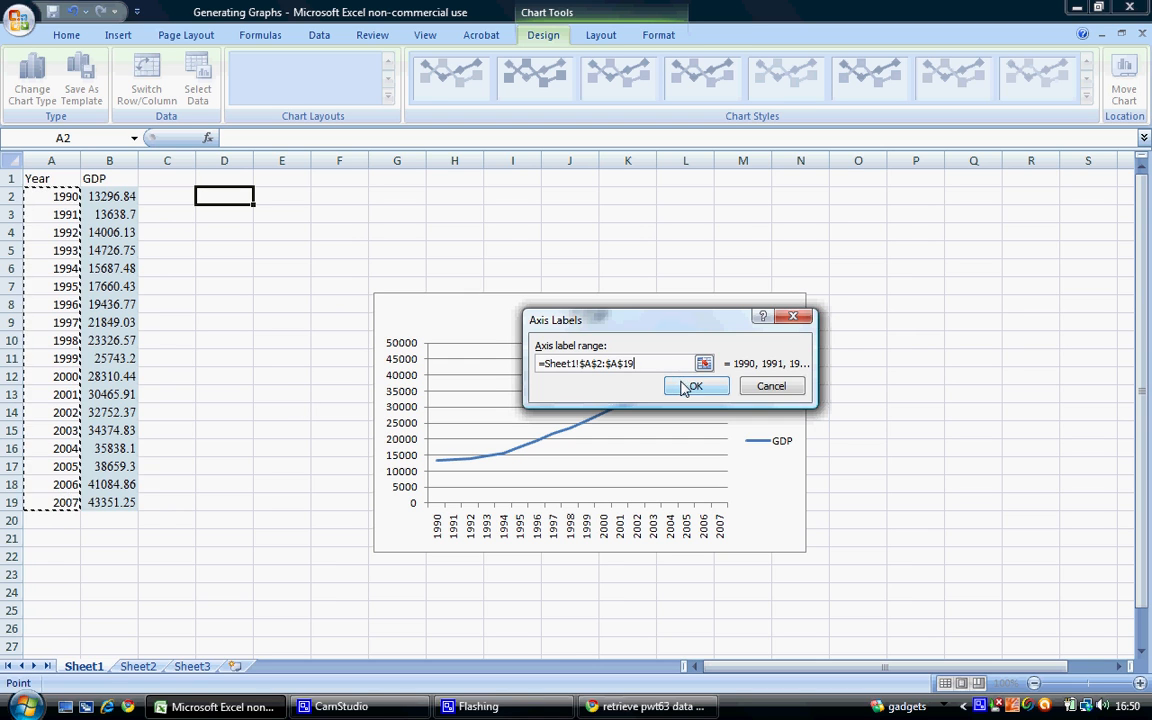
left_click(696, 388)
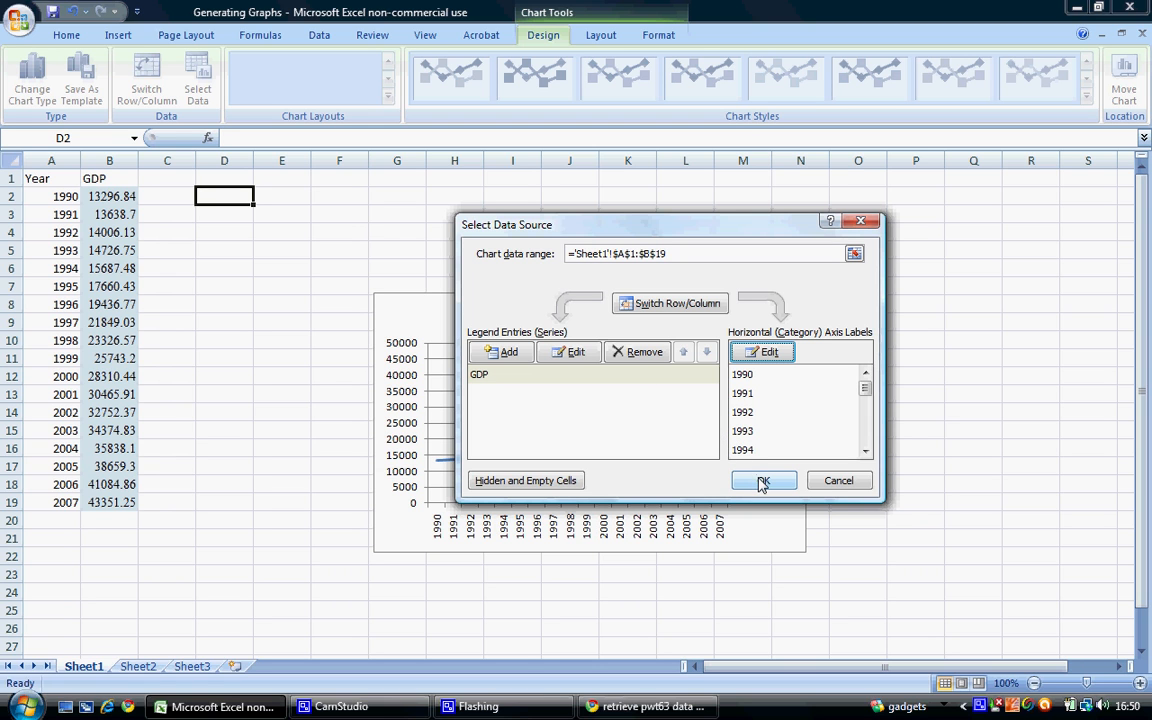
left_click(764, 480)
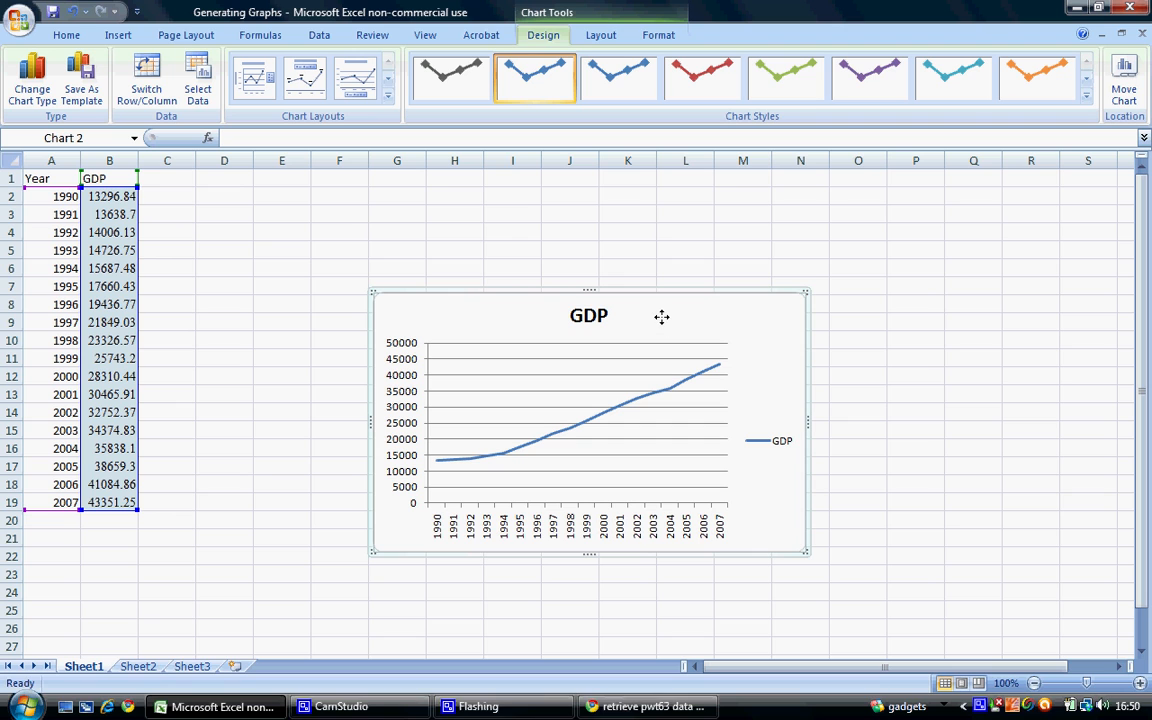
mouse_move(584, 388)
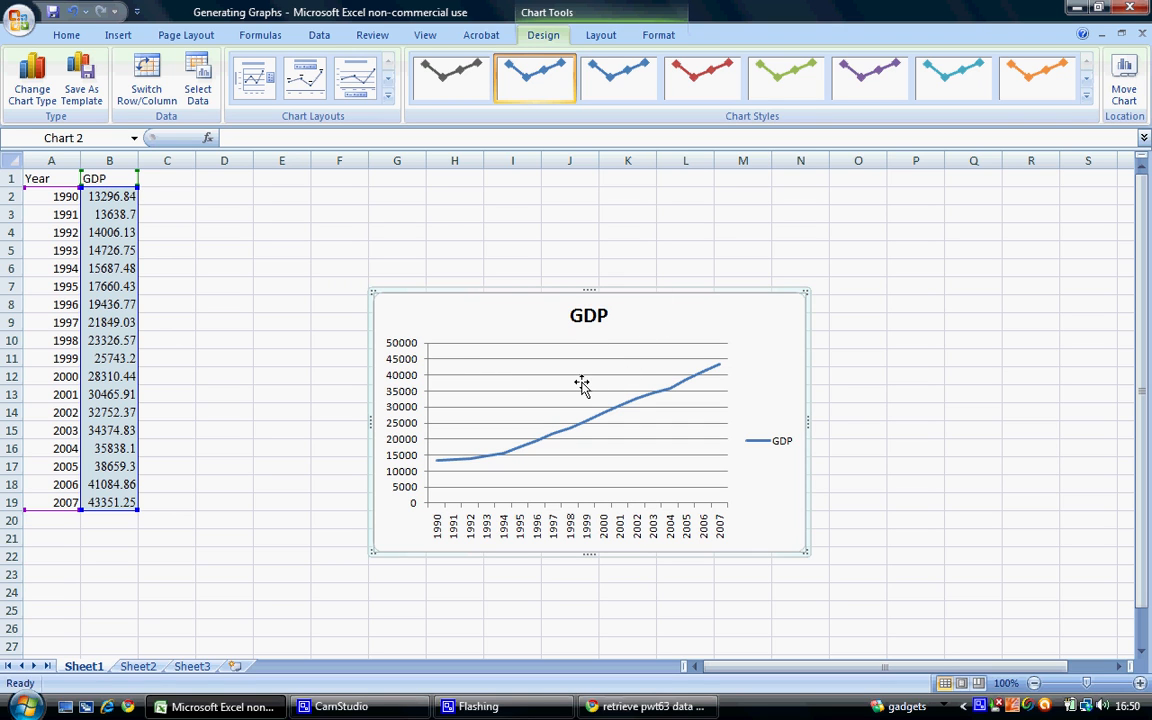
mouse_move(444, 220)
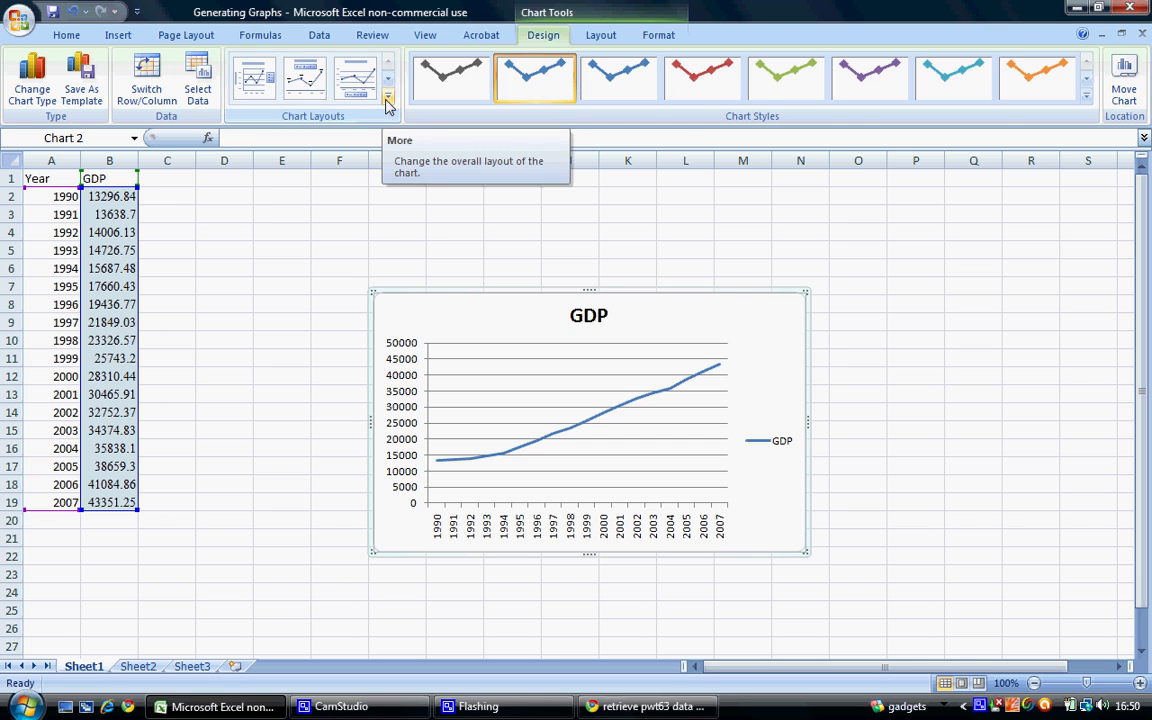
Step: Apply a chart layout with axis titles and select the vertical axis title for renaming
left_click(388, 96)
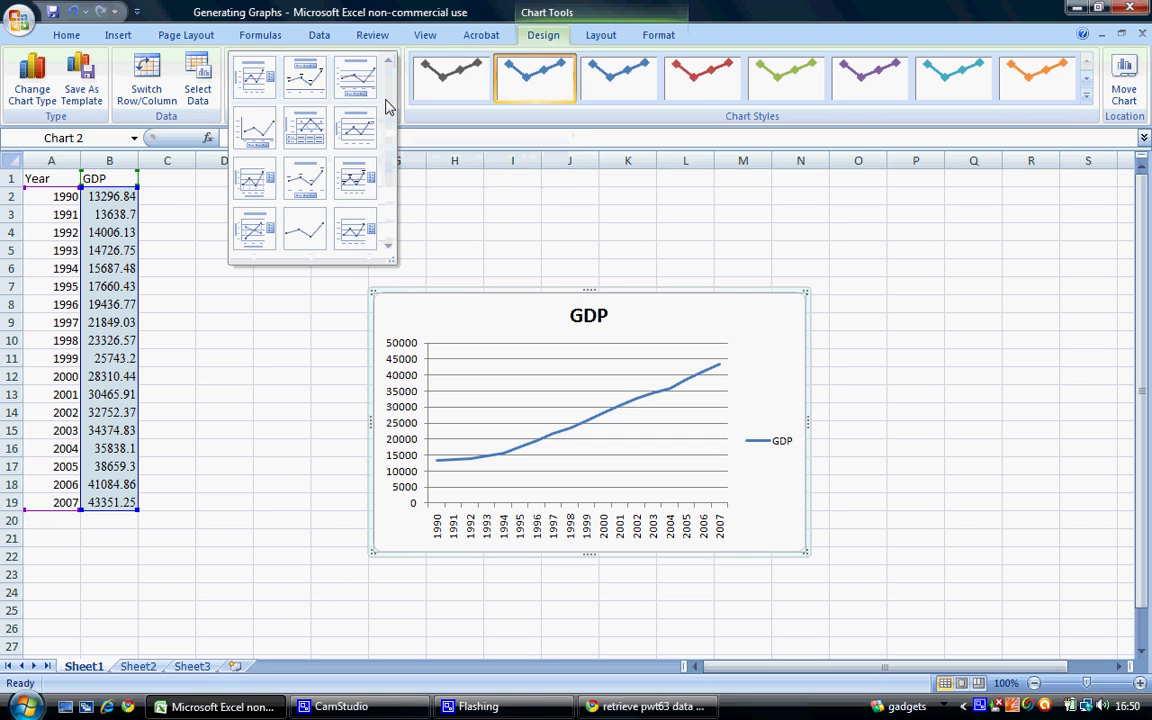
mouse_move(304, 230)
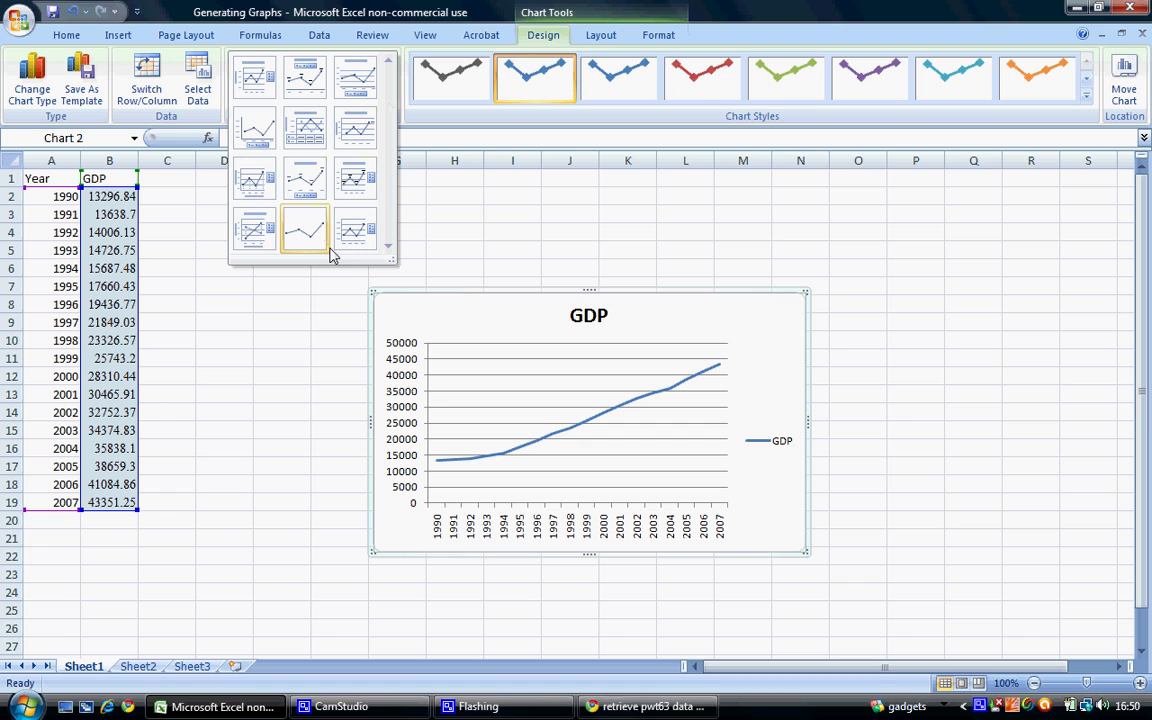
mouse_move(254, 230)
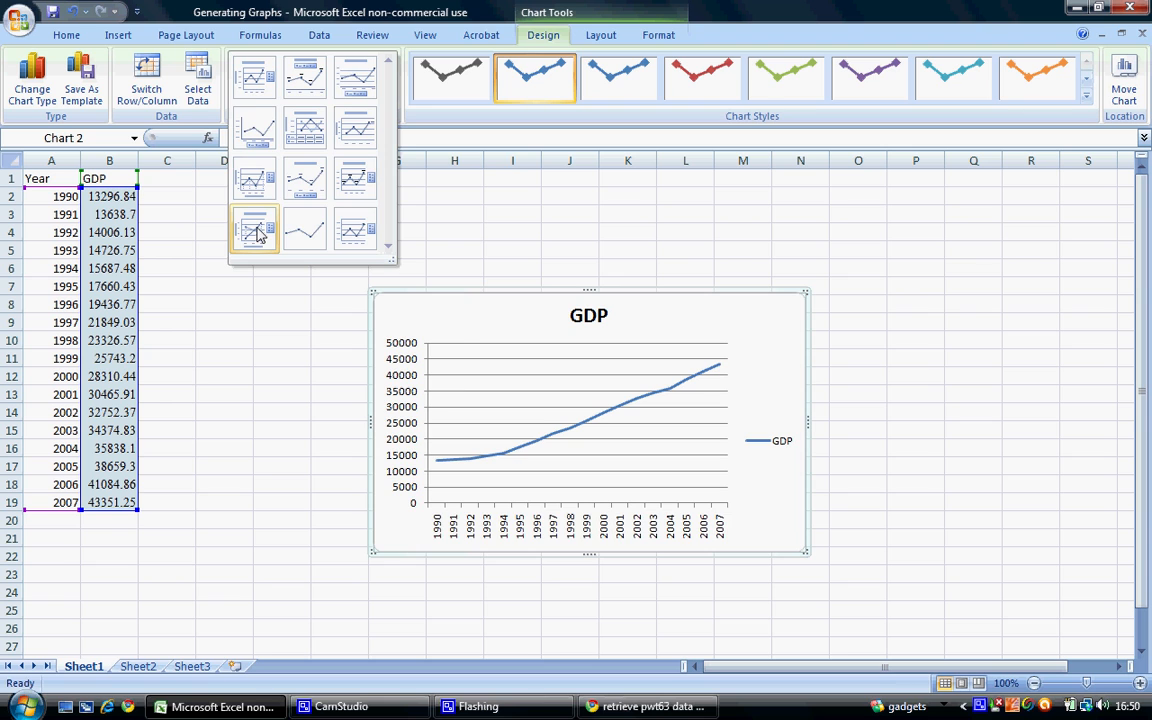
left_click(254, 228)
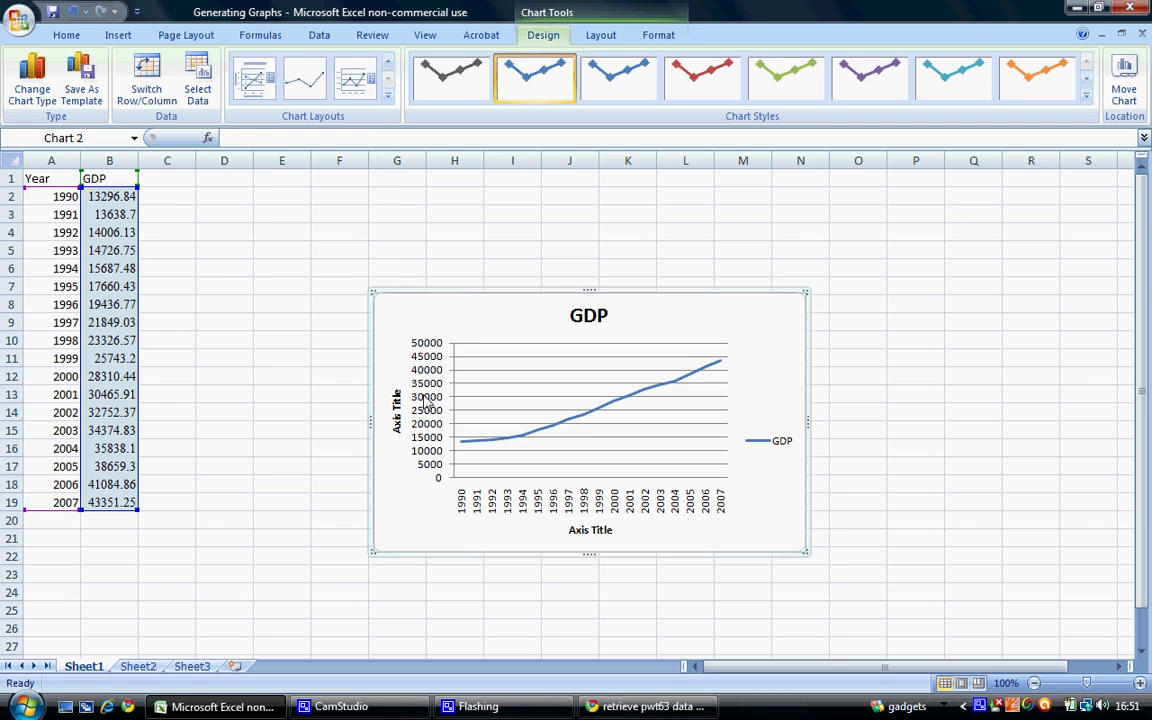
left_click(396, 404)
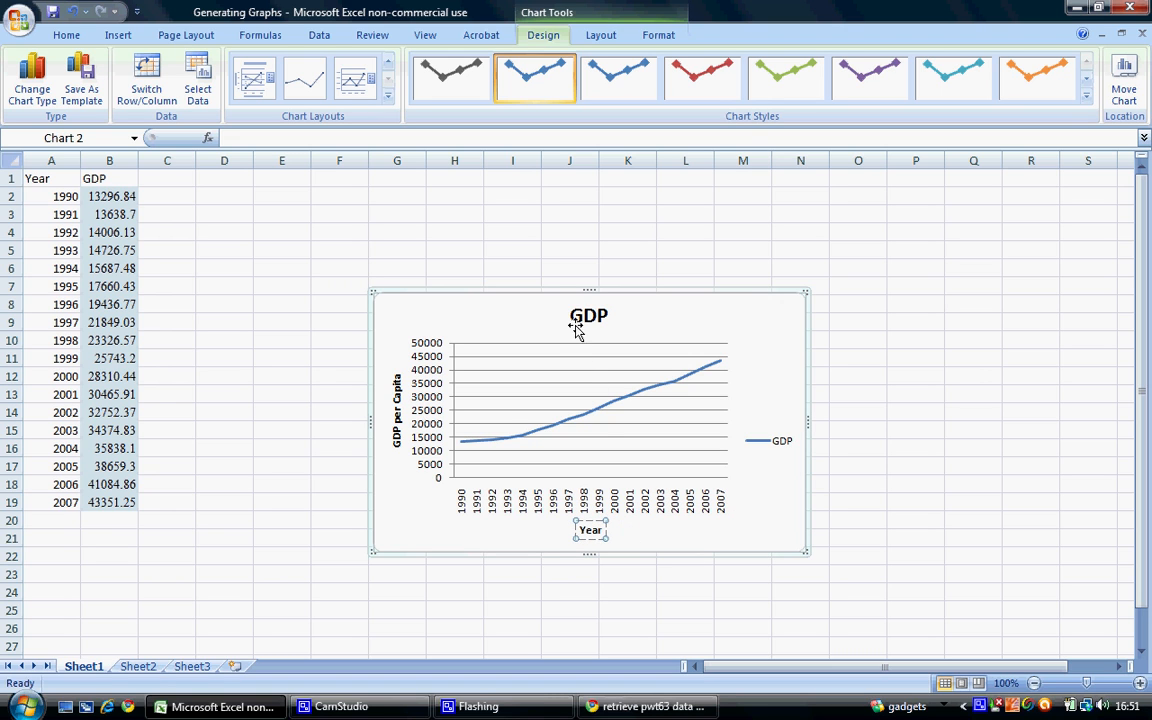
Step: Replace the chart title with 'Figure 1: Irish GDP per Capita 1990 - 2007'
left_click(588, 316)
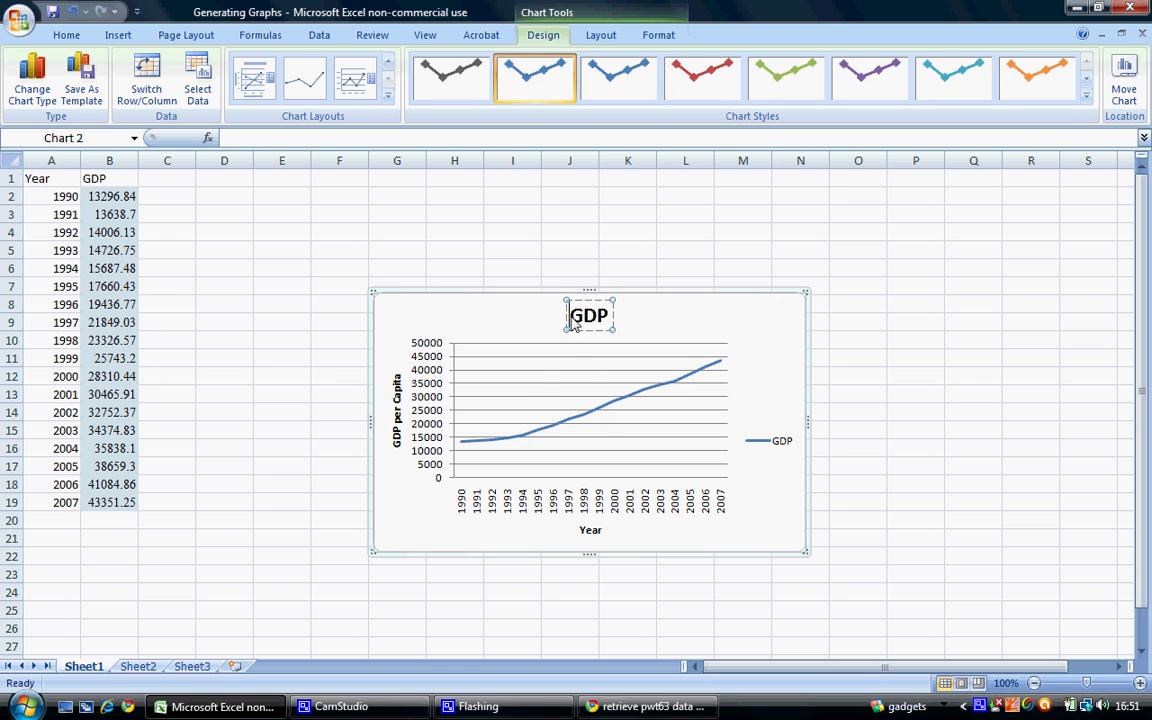
type("F")
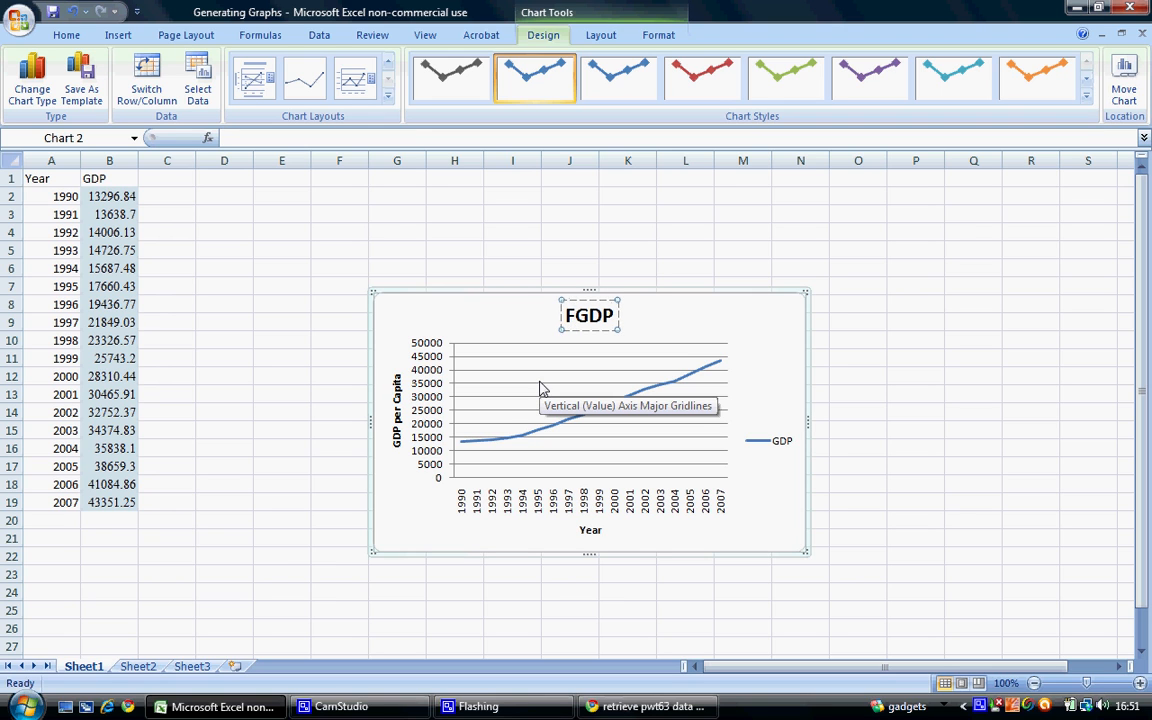
type("Figure 1")
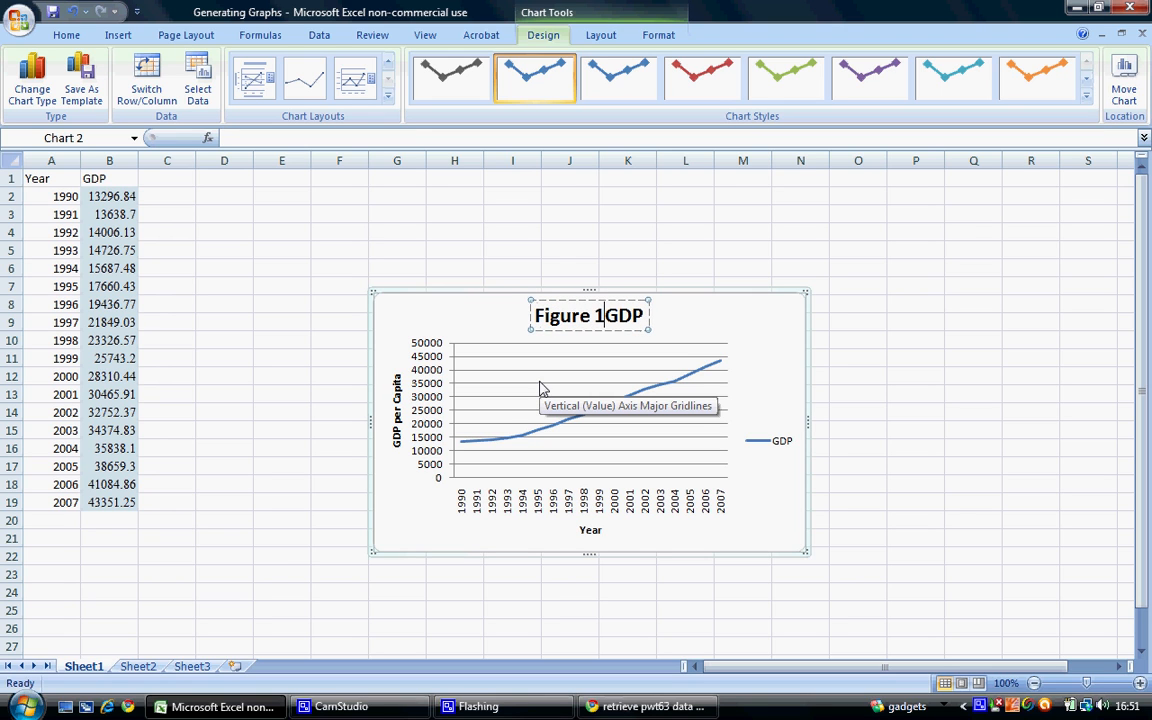
type(": Irish")
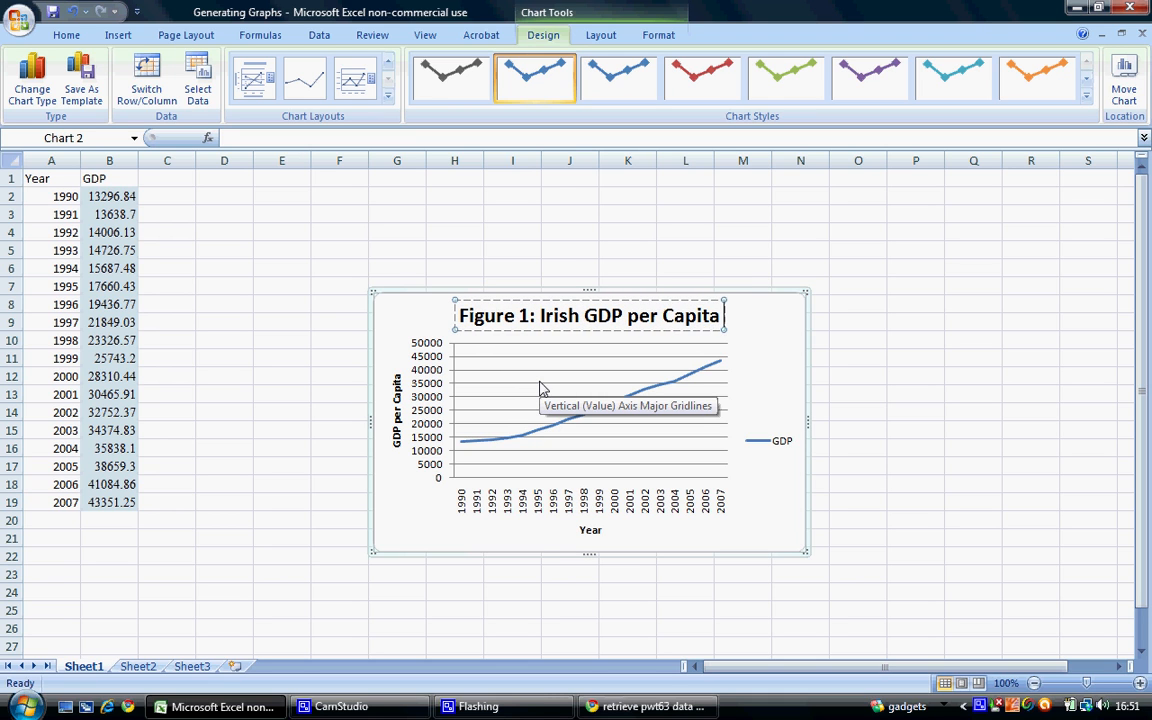
type("1990 - 2007")
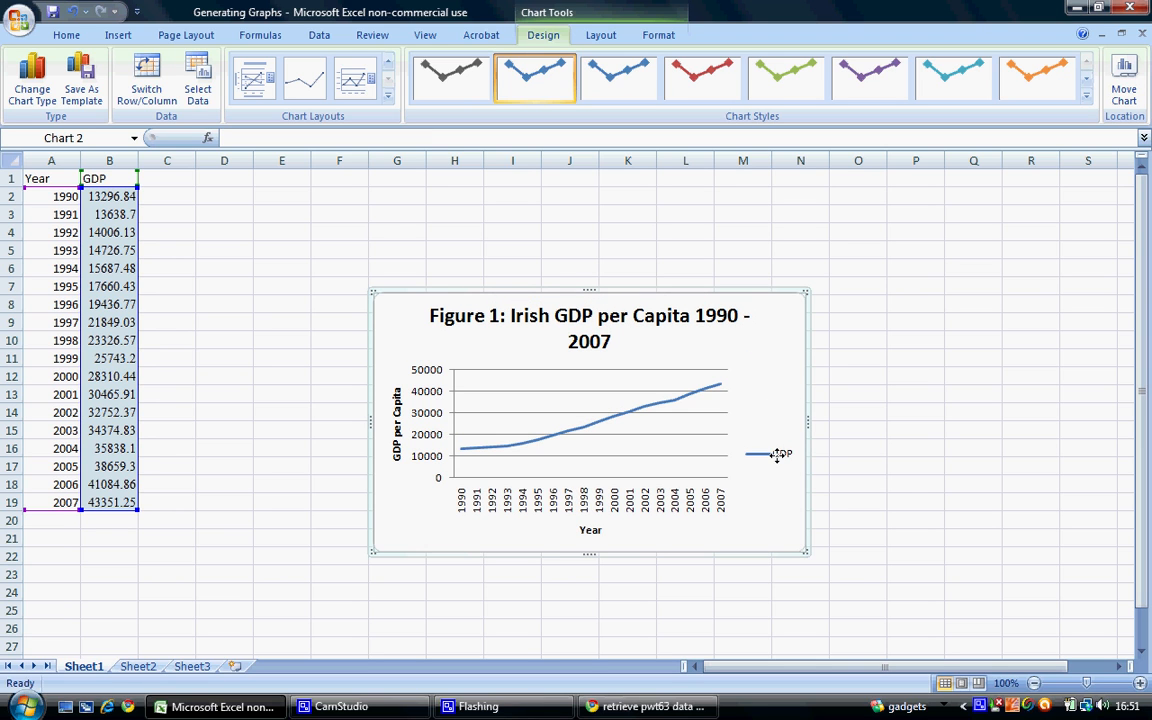
Step: Select the GDP legend so it can be deleted from the chart
left_click(780, 454)
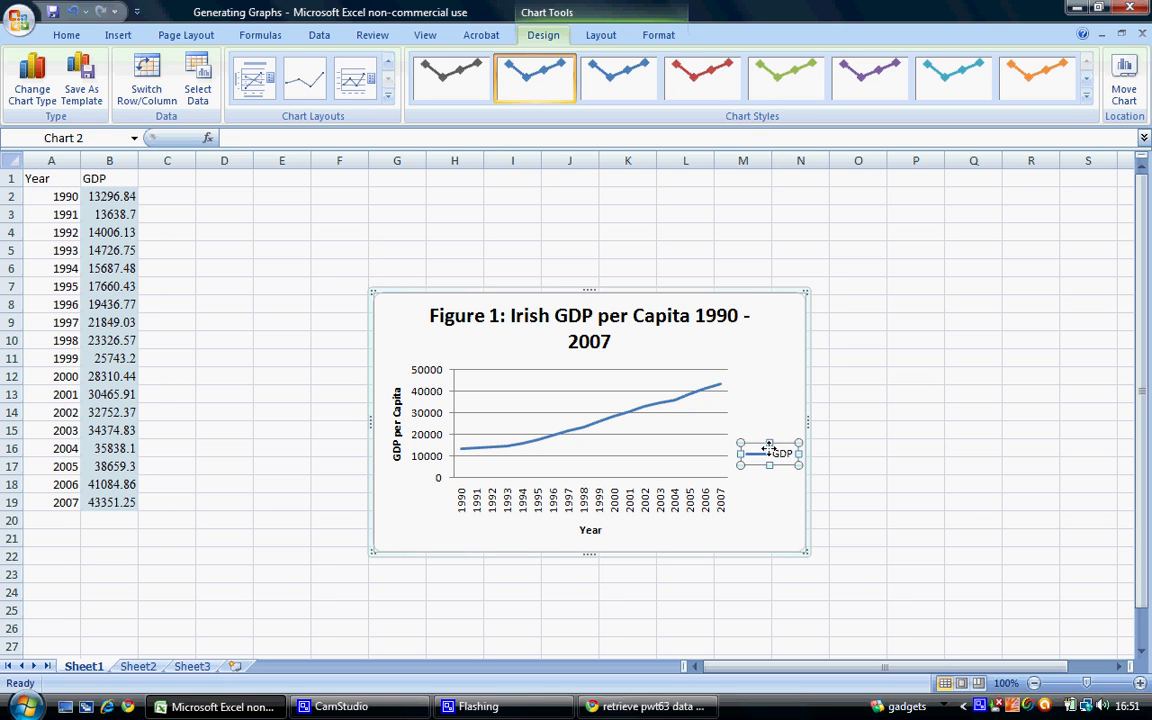
mouse_move(746, 522)
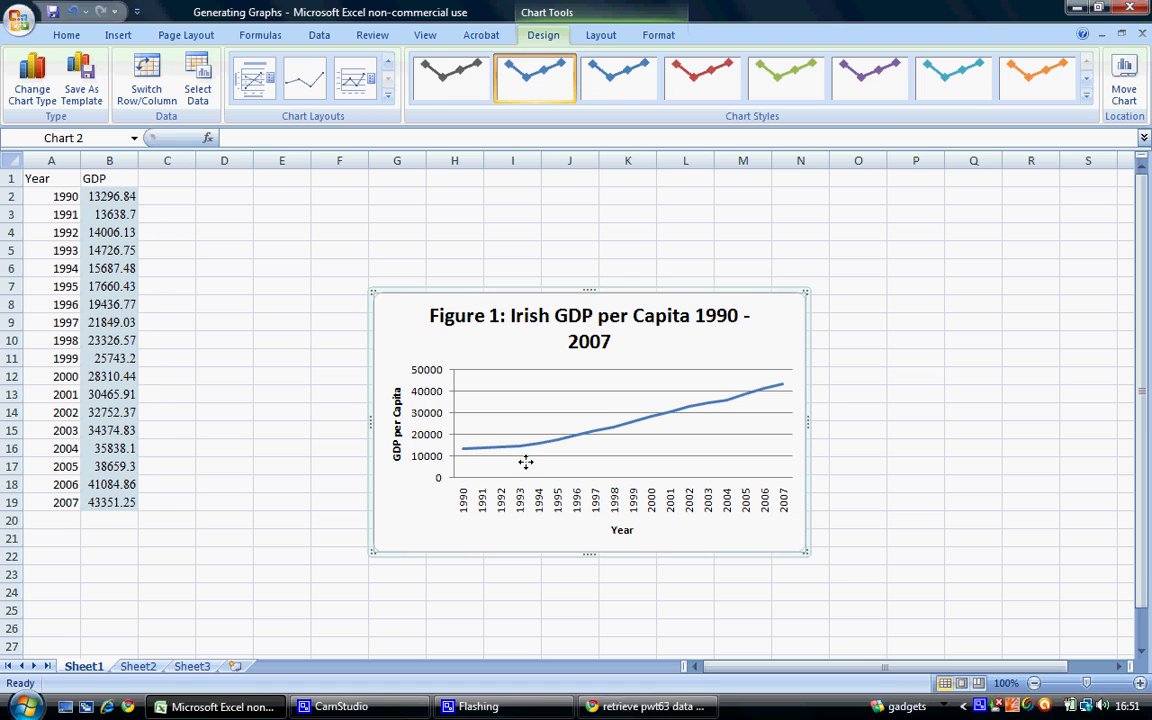
mouse_move(746, 382)
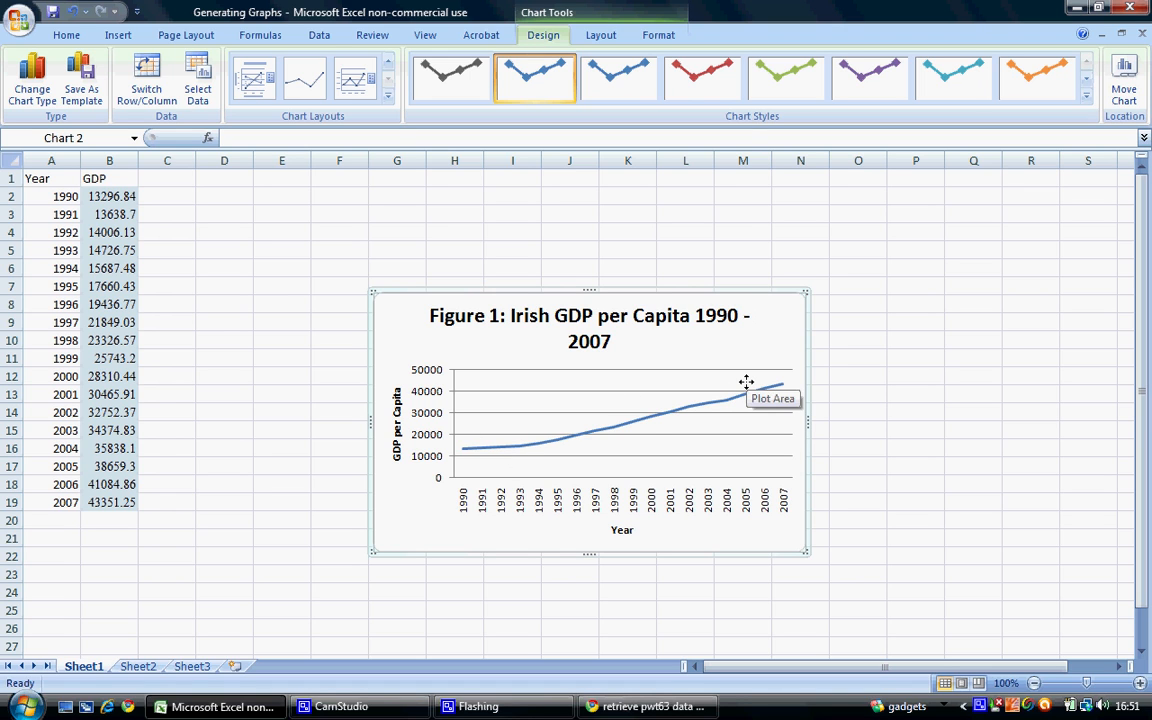
mouse_move(624, 424)
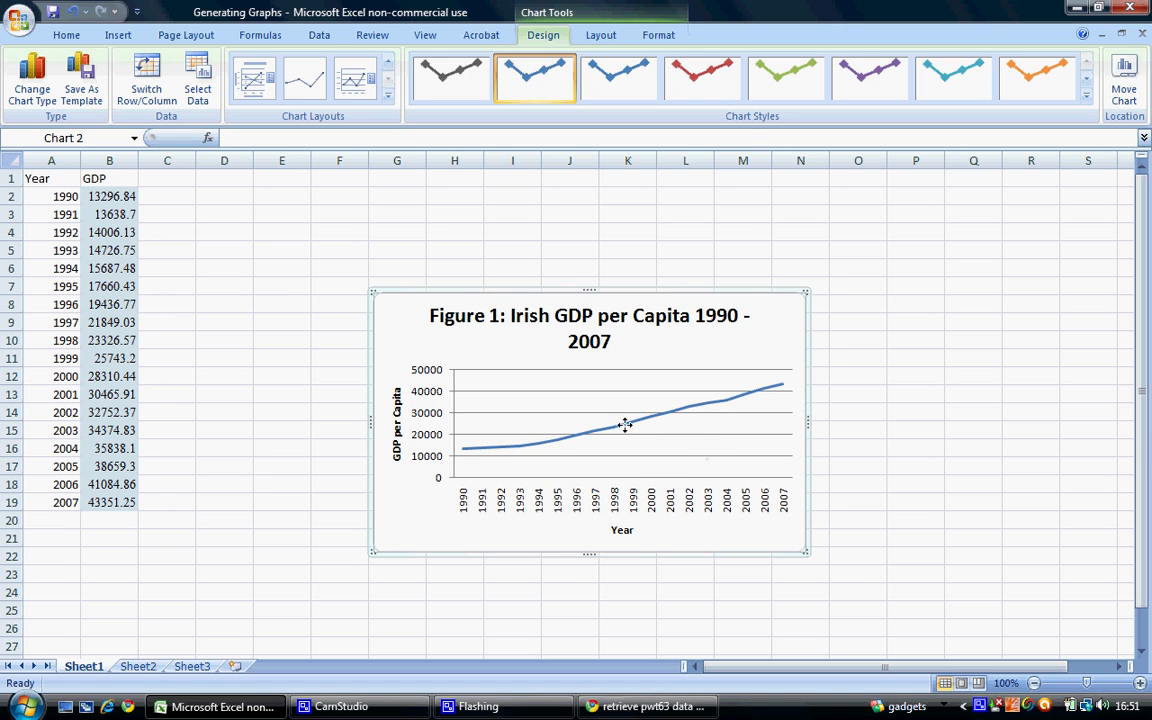
mouse_move(696, 400)
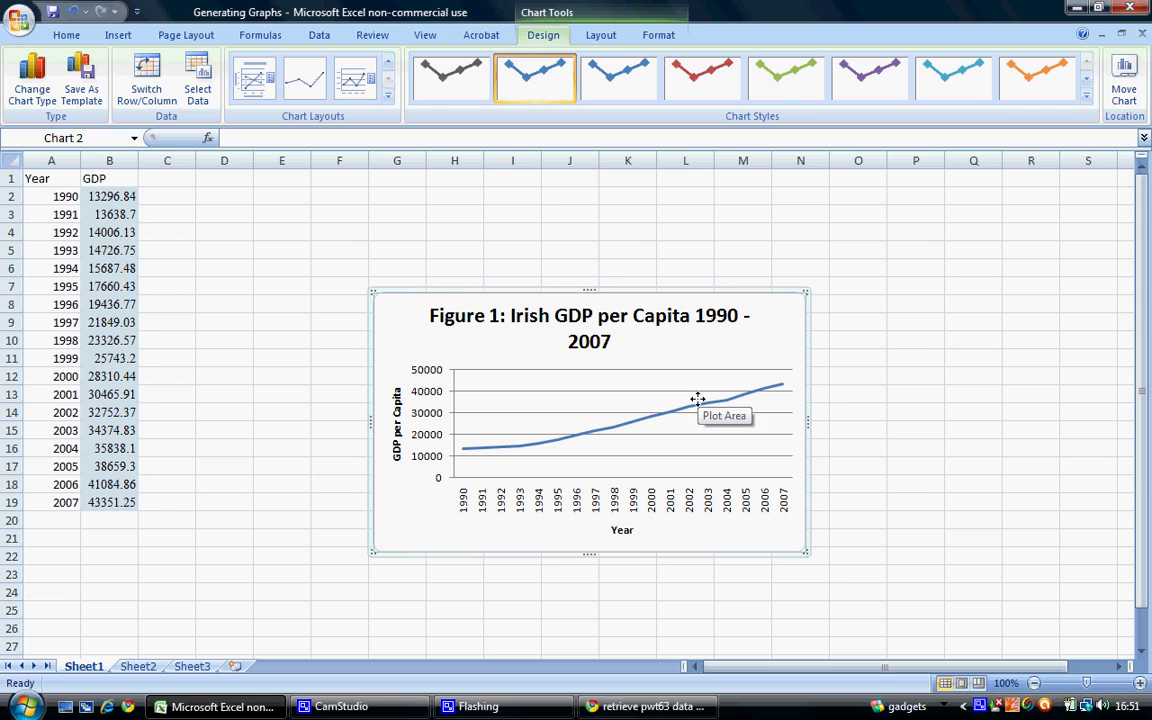
mouse_move(172, 574)
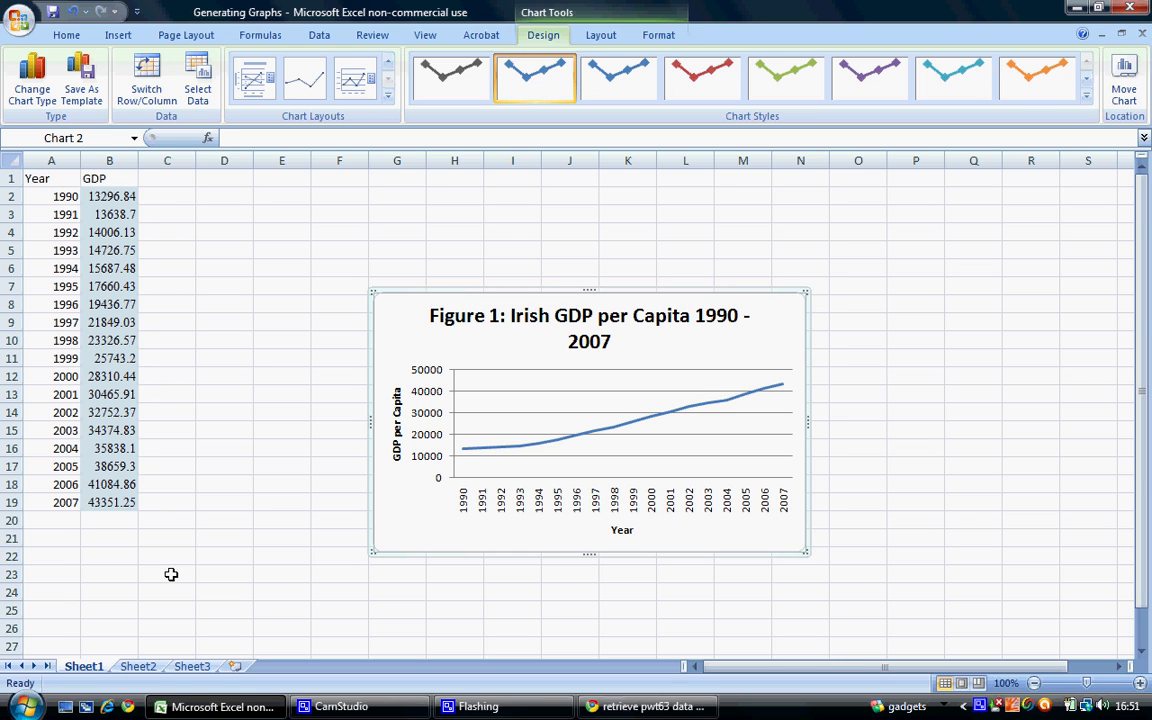